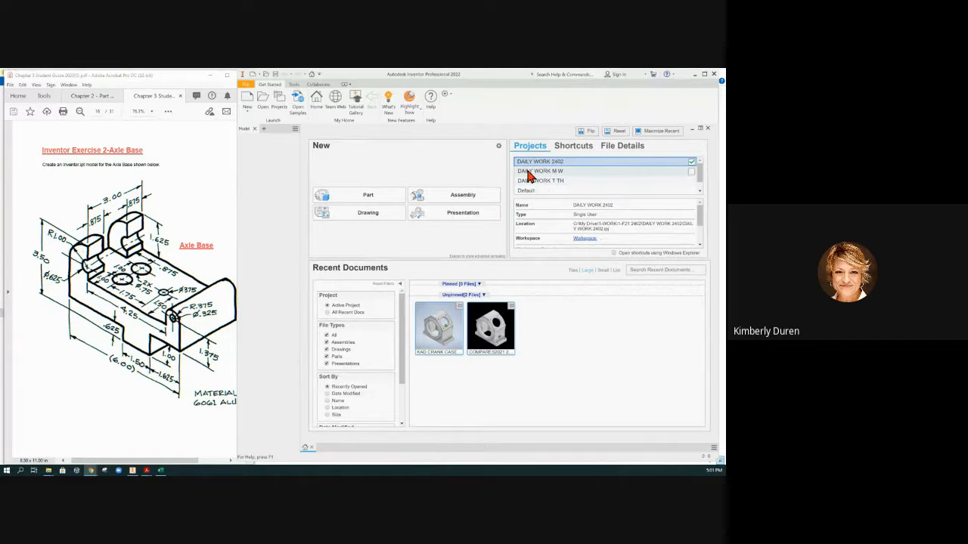
Step: Make DAILY WORK M W the active project in place of DAILY WORK 2402
left_click(540, 171)
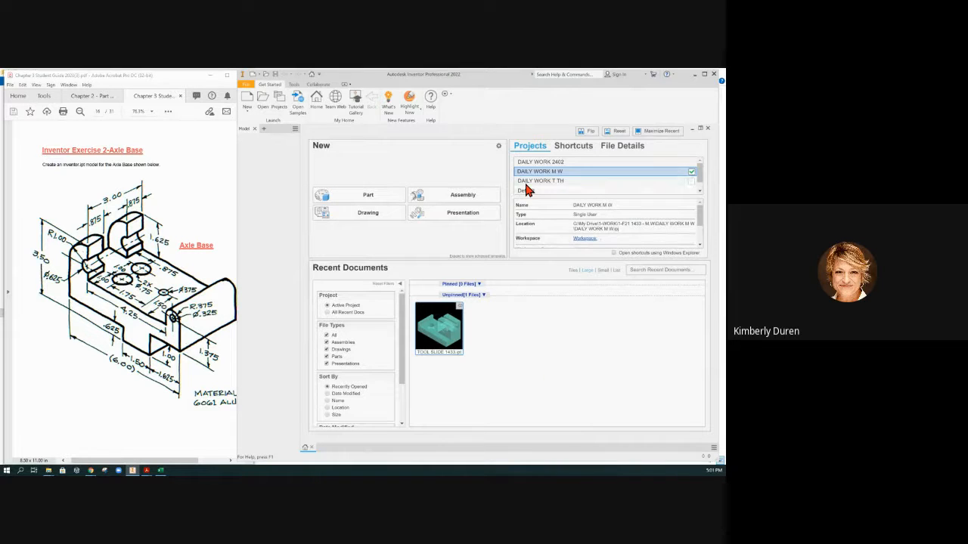
left_click(540, 181)
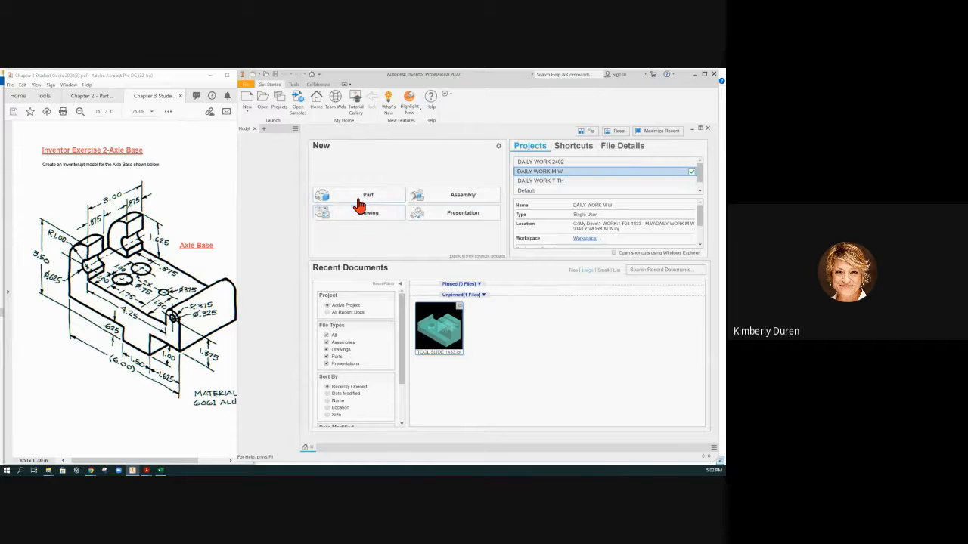
Step: Start a new standard part with Sketch1 open and expand View: Master in the browser
left_click(367, 195)
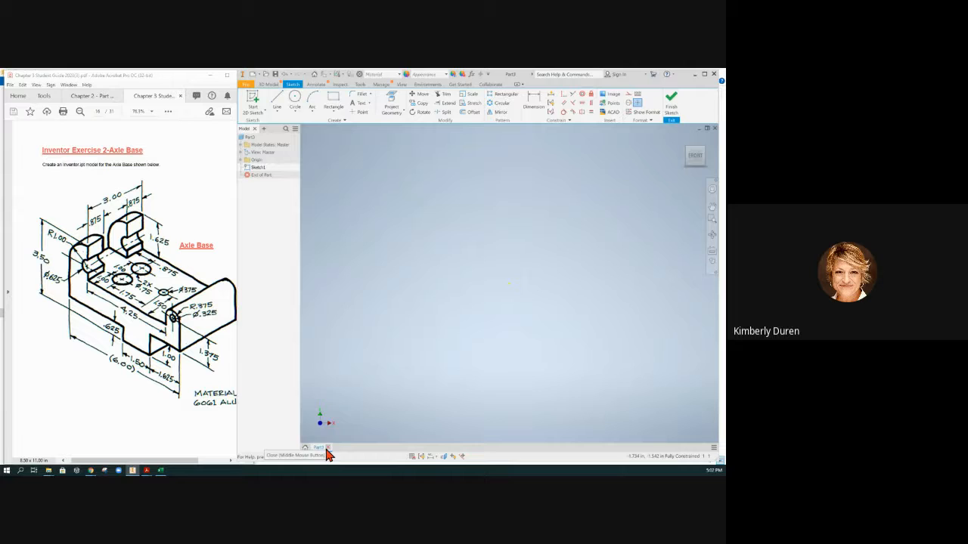
mouse_move(317, 447)
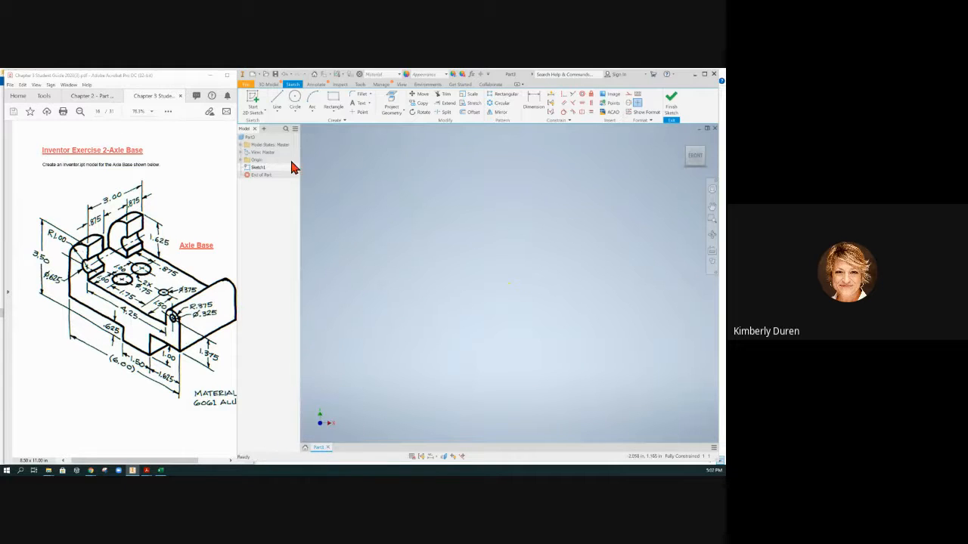
mouse_move(243, 153)
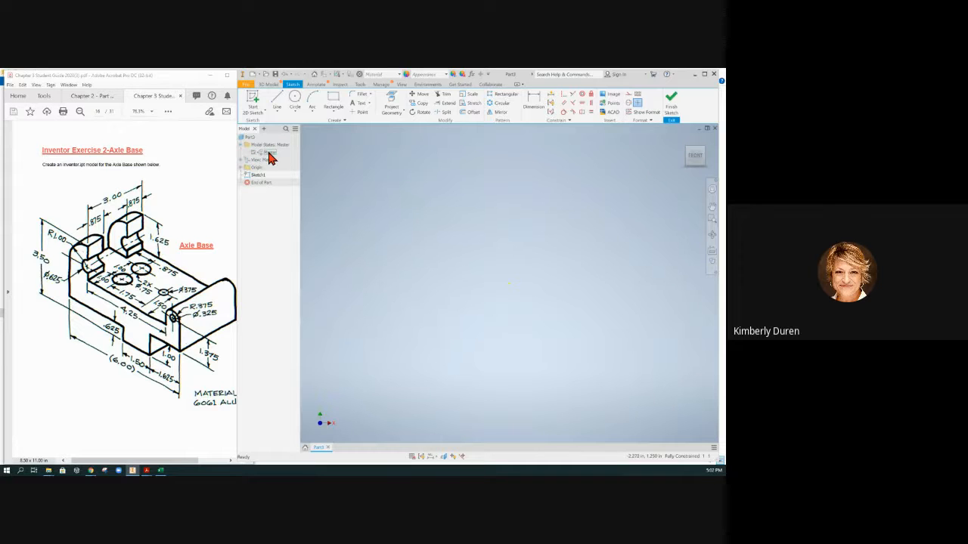
left_click(243, 152)
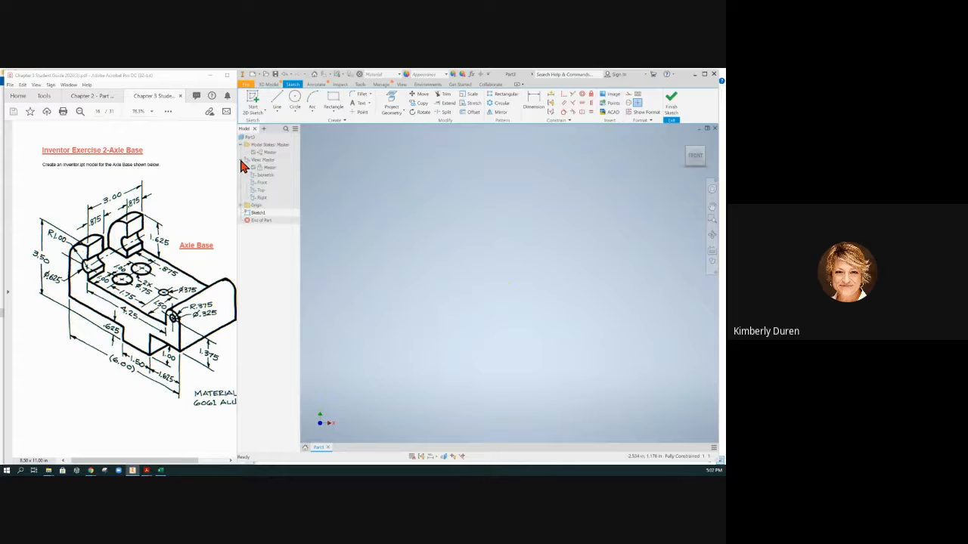
mouse_move(266, 173)
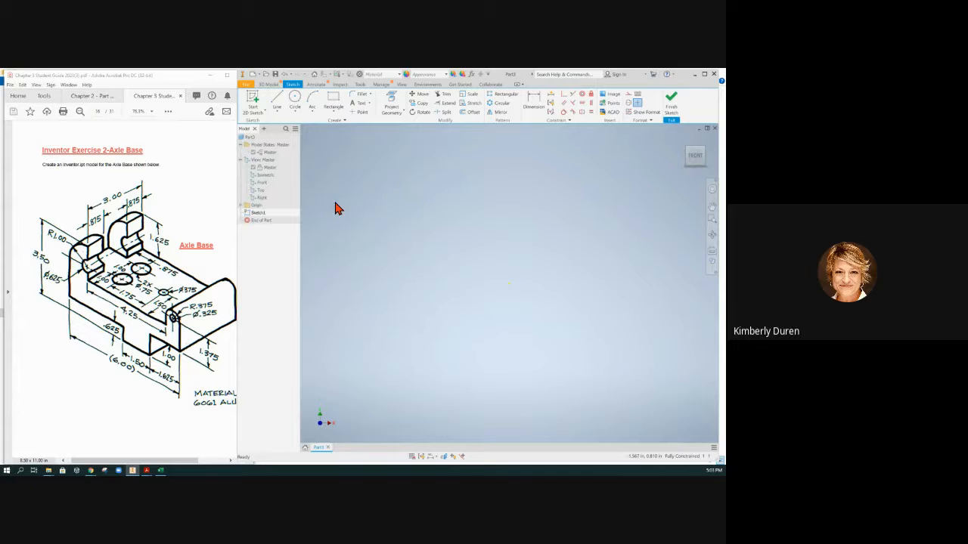
mouse_move(446, 271)
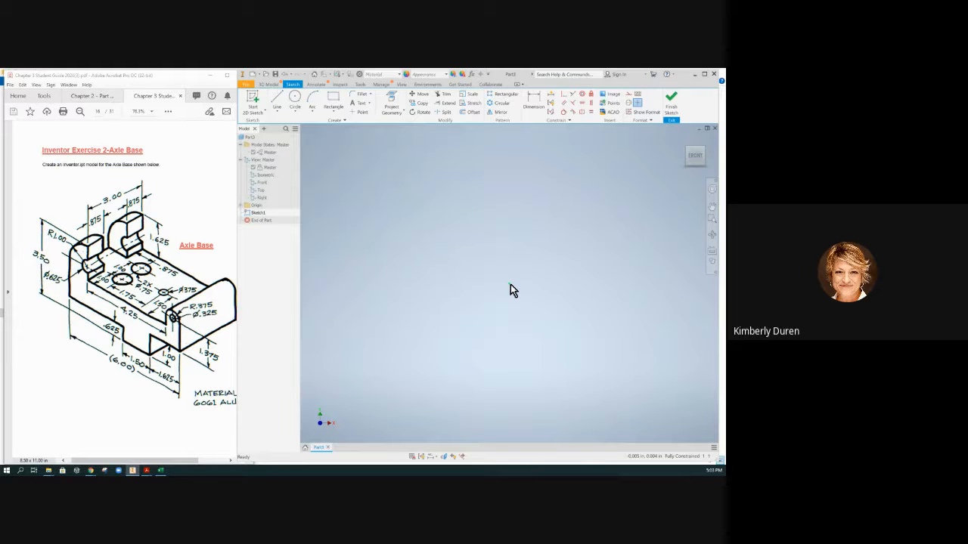
mouse_move(540, 222)
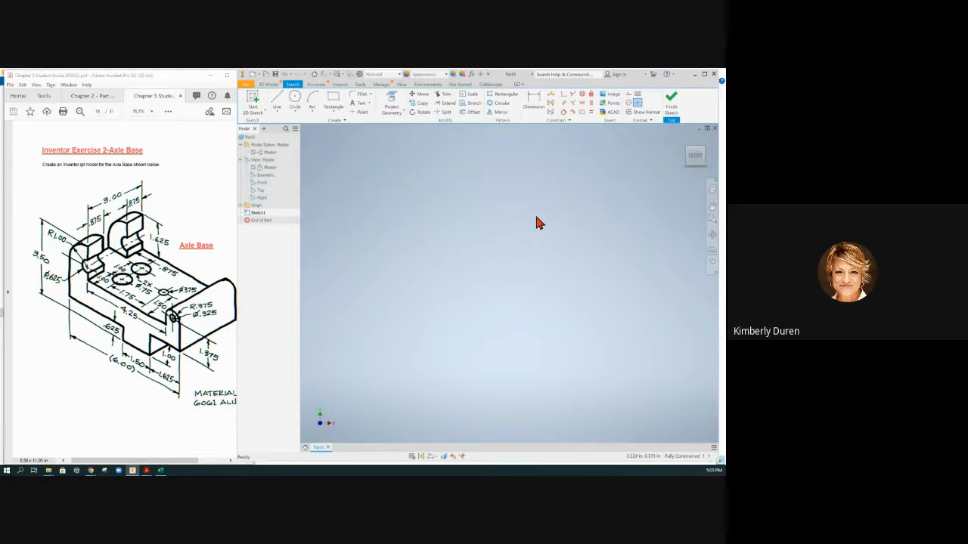
mouse_move(517, 292)
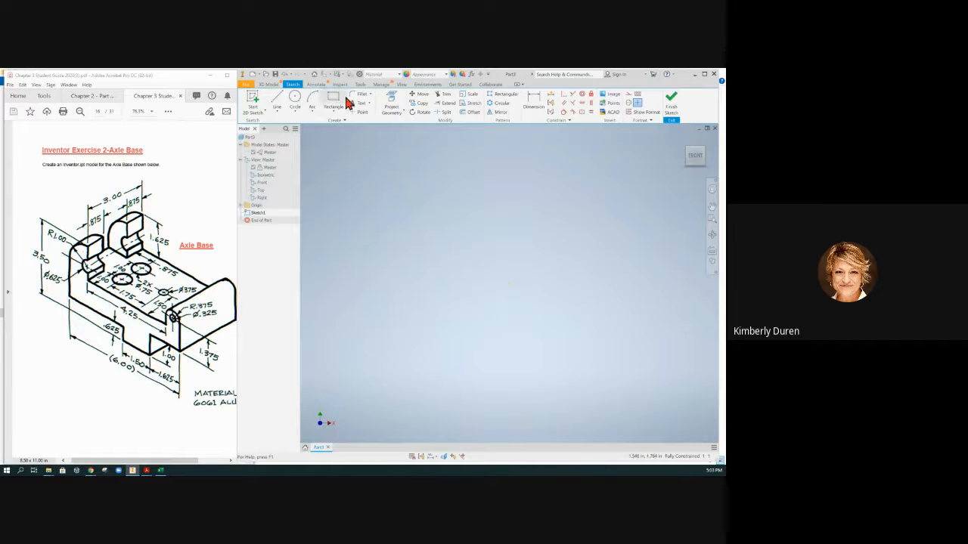
Step: Review the Colors settings in Application Options from the Tools commands
left_click(360, 84)
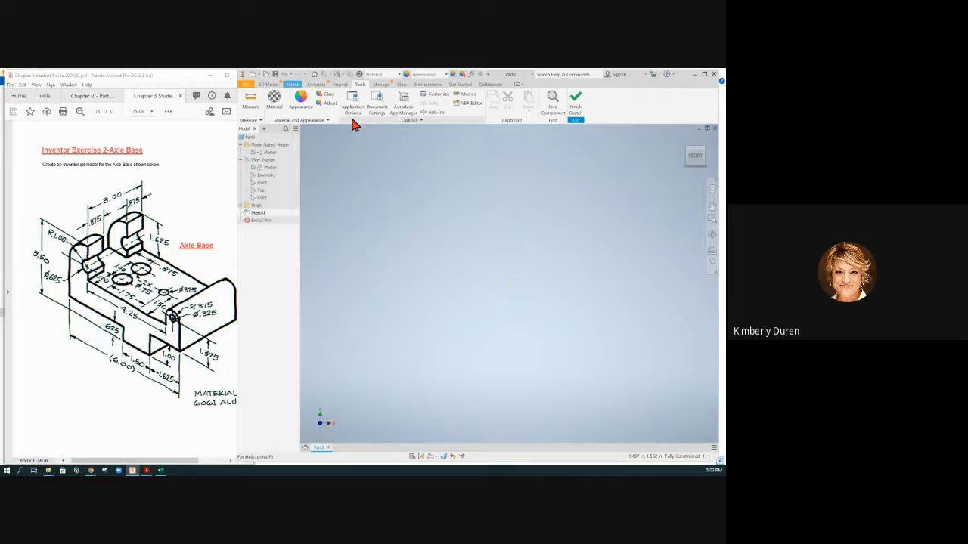
left_click(352, 102)
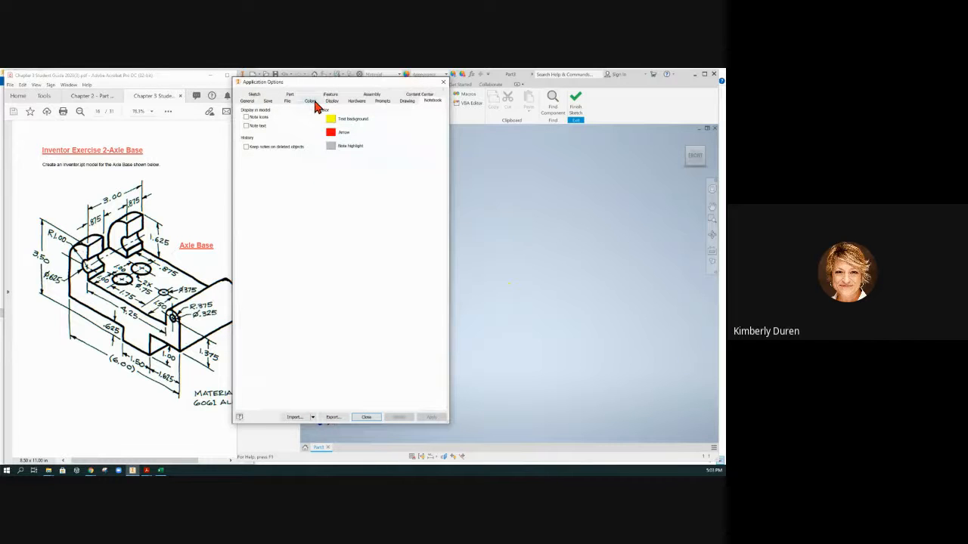
left_click(310, 100)
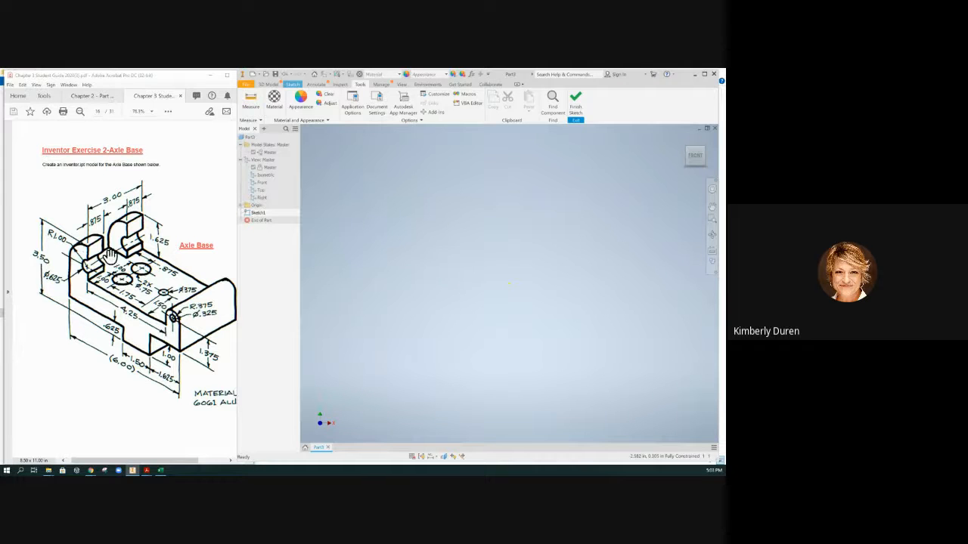
Step: Switch to the Highlight tool on the Axle Base PDF page via its shortcut menu
right_click(110, 255)
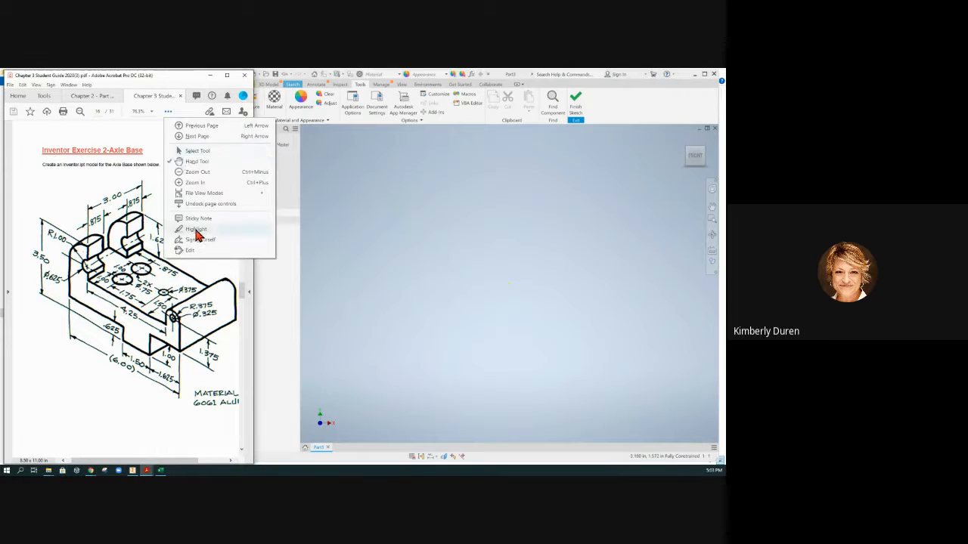
left_click(196, 229)
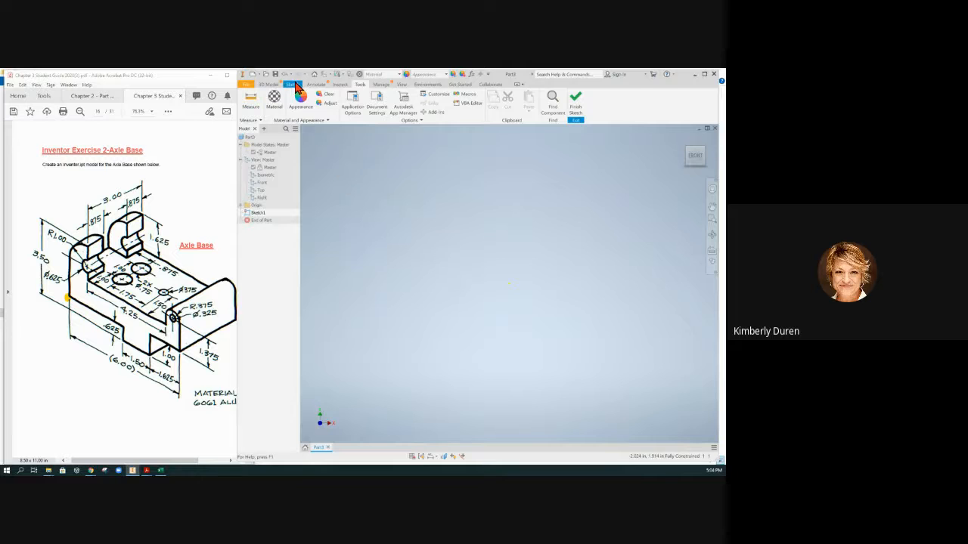
Step: Start Project Geometry from the Sketch commands and expand the part's Origin folder
left_click(293, 84)
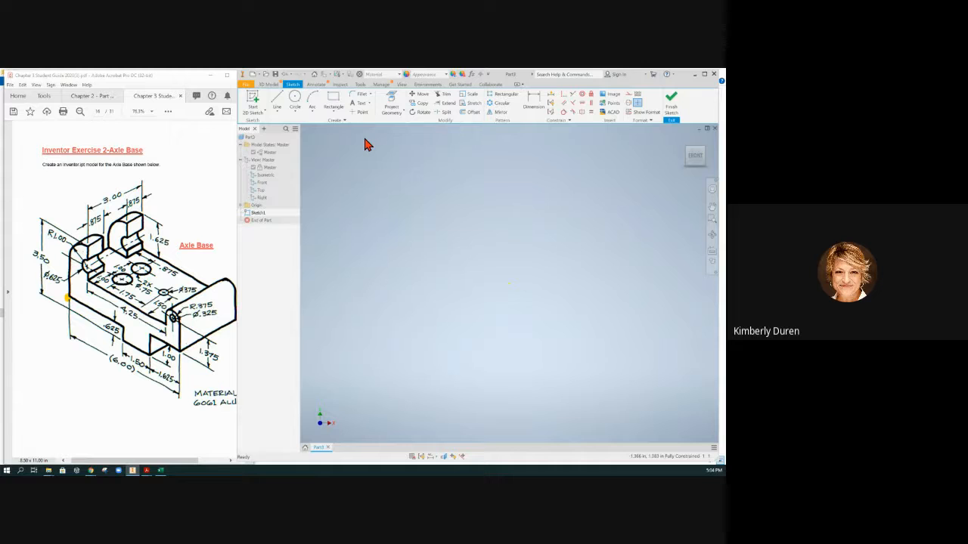
left_click(391, 102)
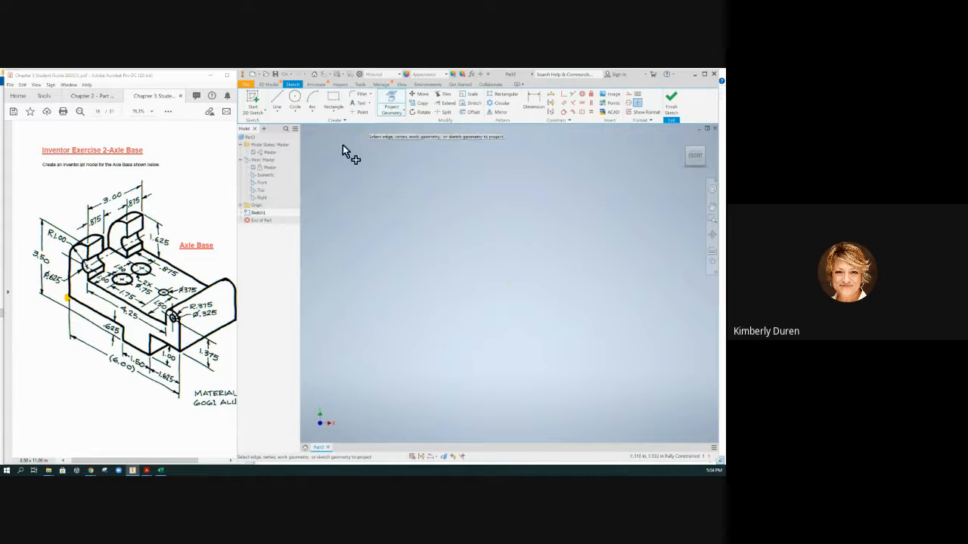
left_click(241, 205)
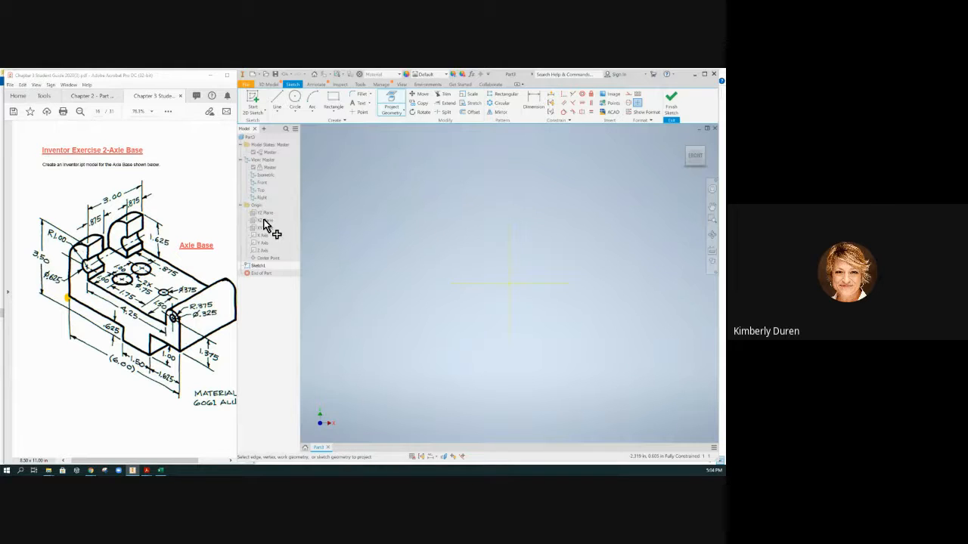
mouse_move(495, 255)
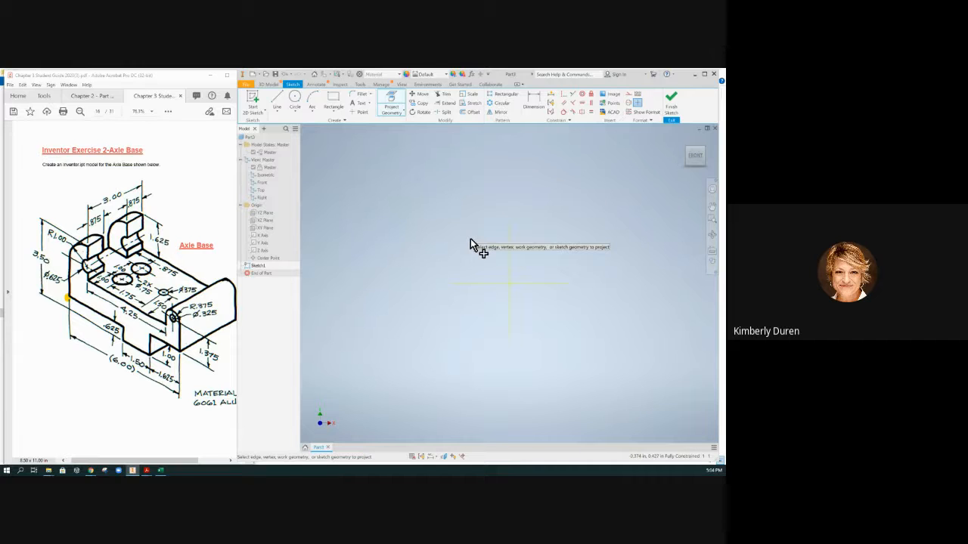
mouse_move(552, 243)
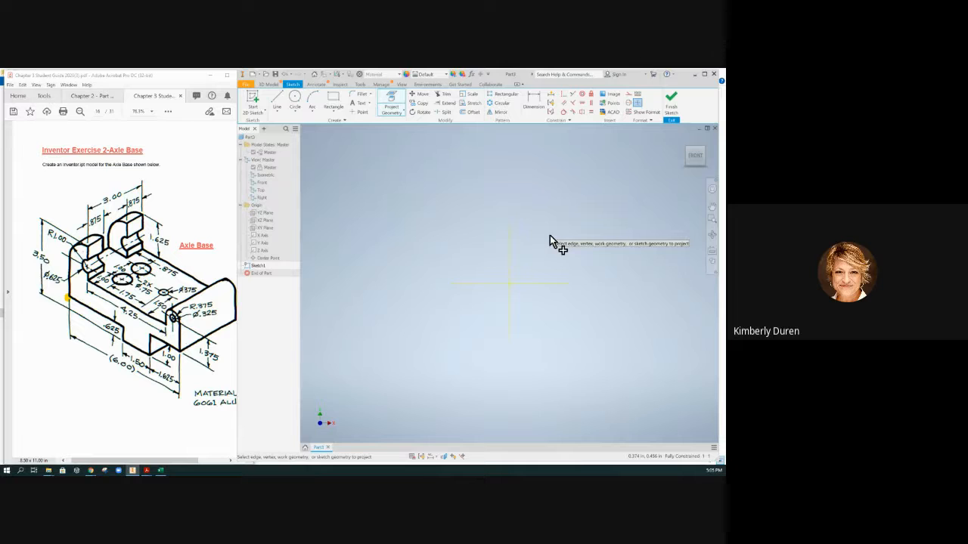
mouse_move(476, 265)
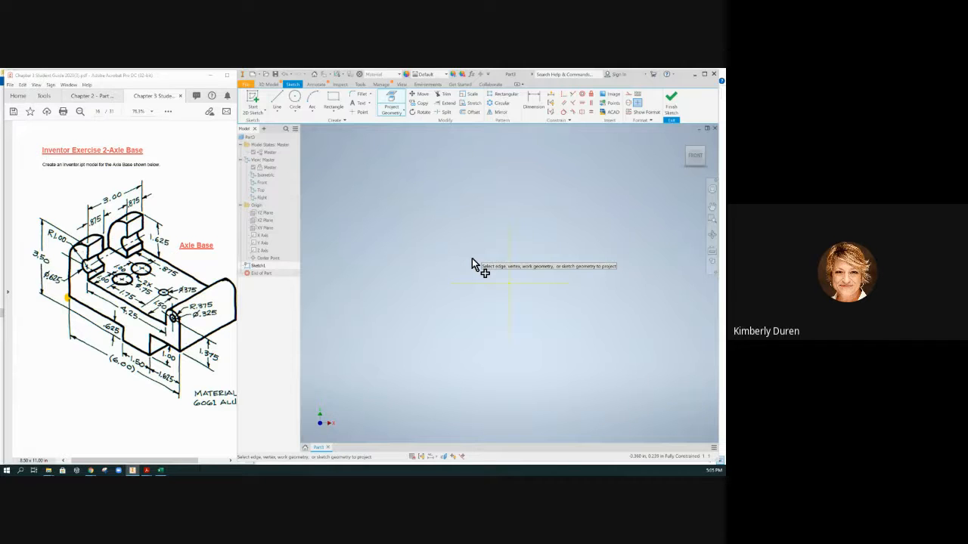
mouse_move(408, 179)
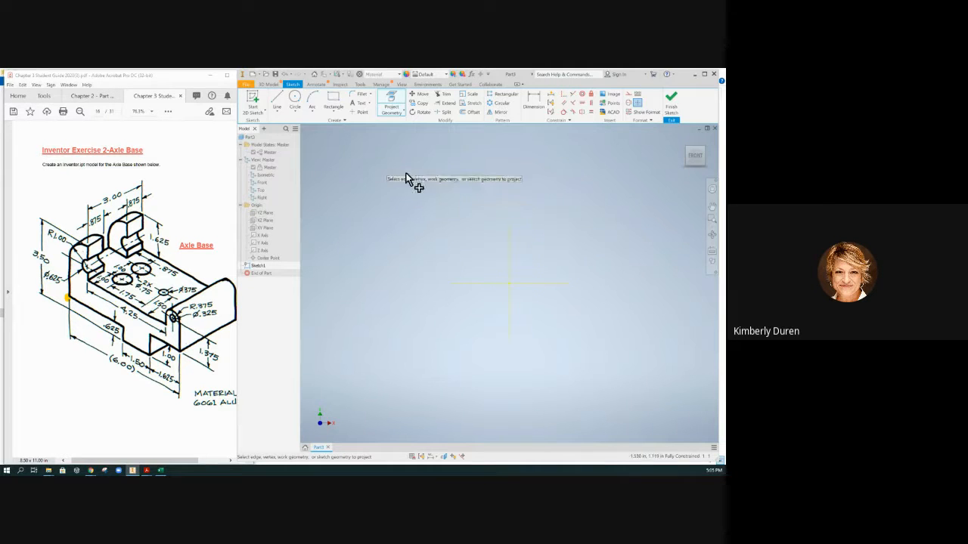
mouse_move(435, 168)
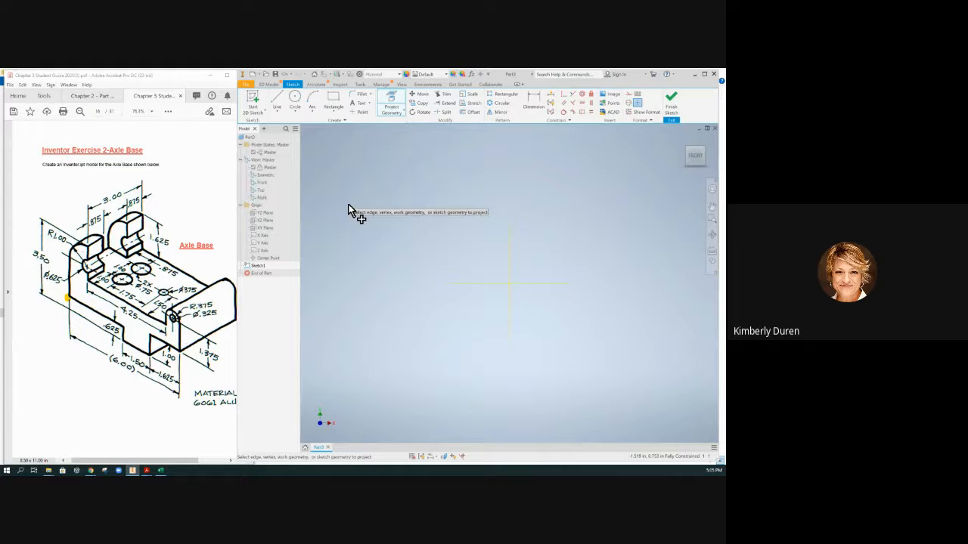
mouse_move(338, 207)
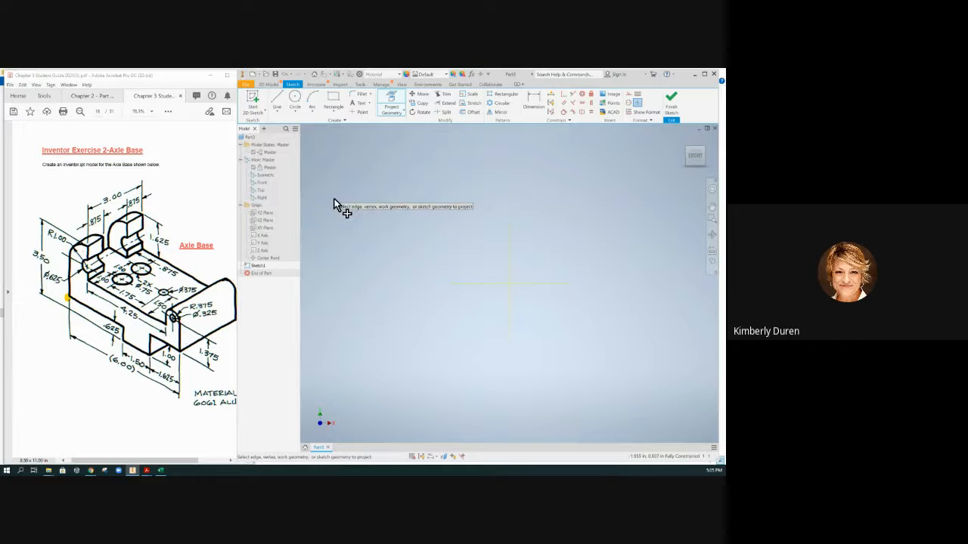
mouse_move(362, 206)
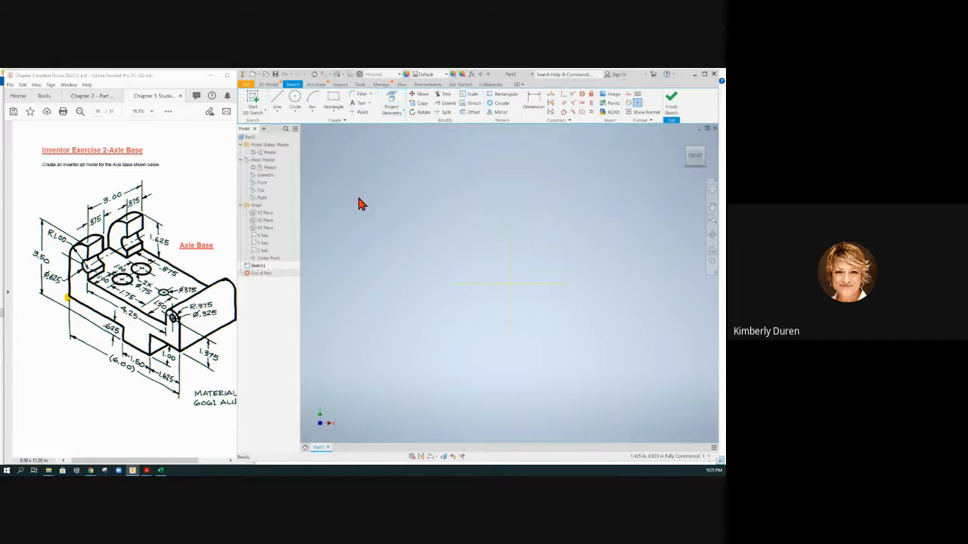
Step: Begin the profile's first horizontal line at the sketch origin with the Line tool
left_click(277, 98)
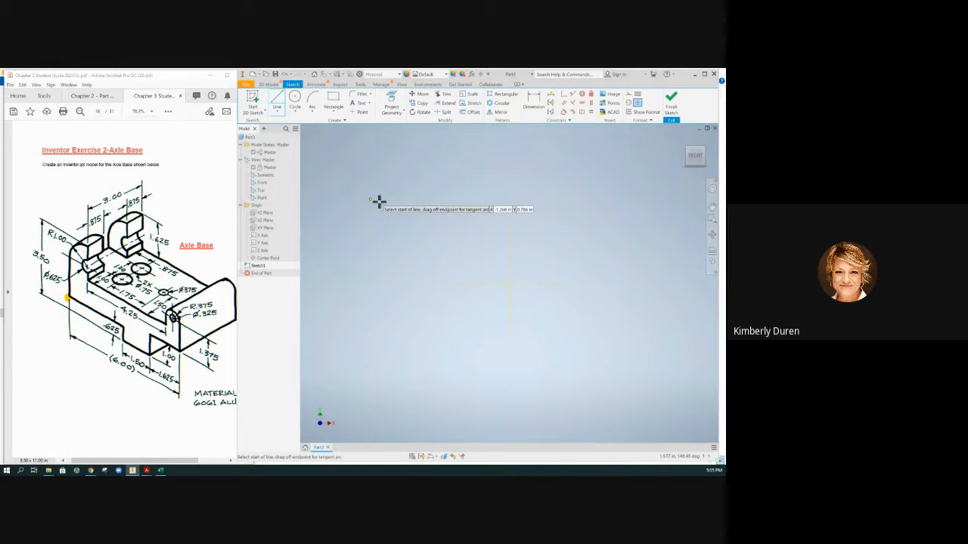
mouse_move(303, 310)
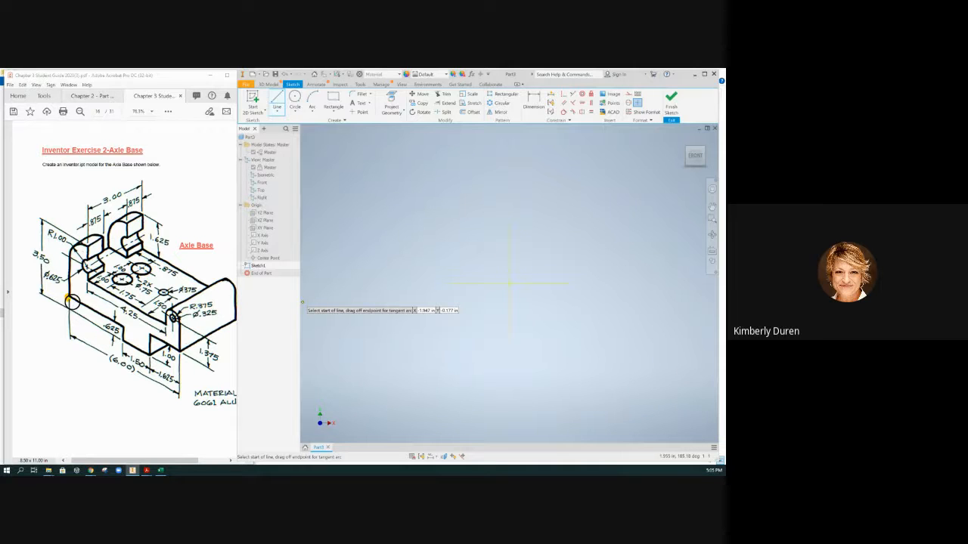
mouse_move(510, 286)
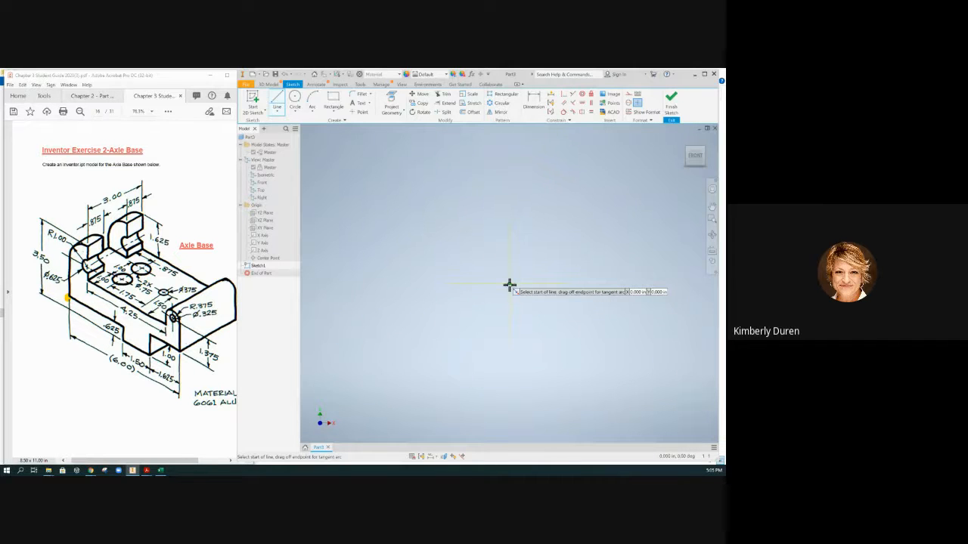
left_click(511, 286)
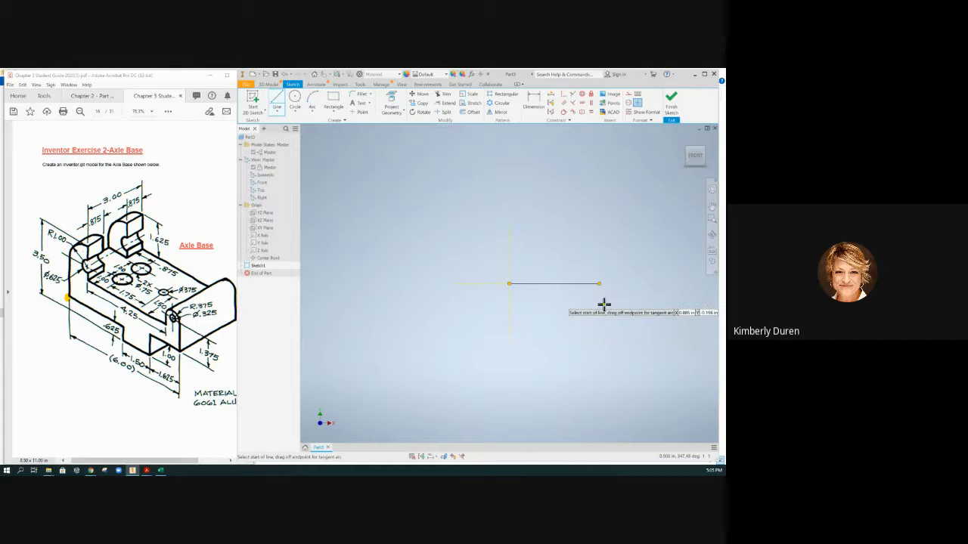
mouse_move(605, 302)
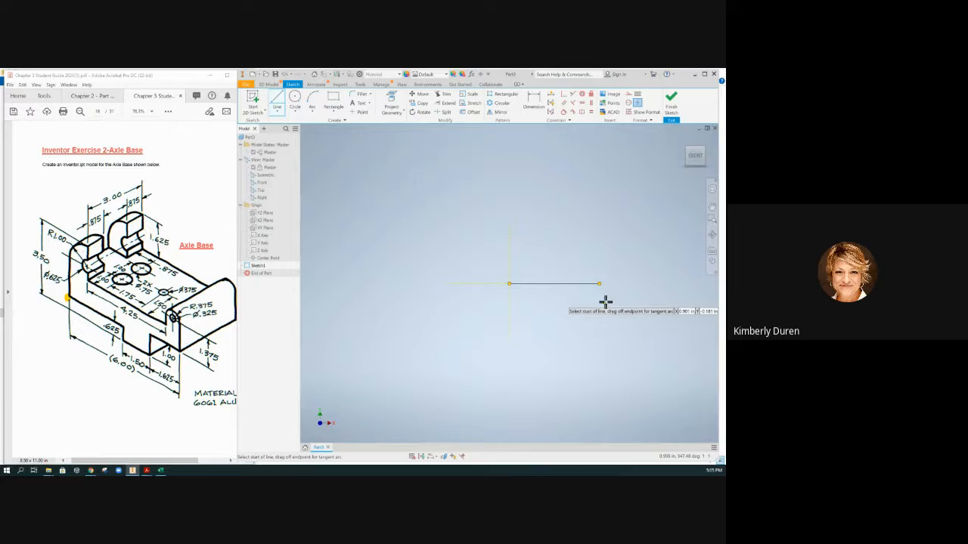
mouse_move(599, 286)
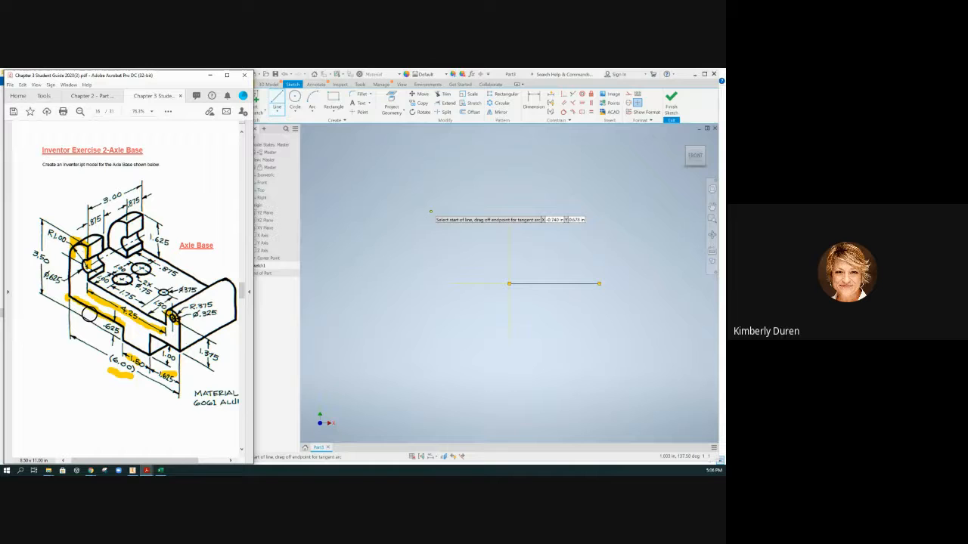
mouse_move(646, 312)
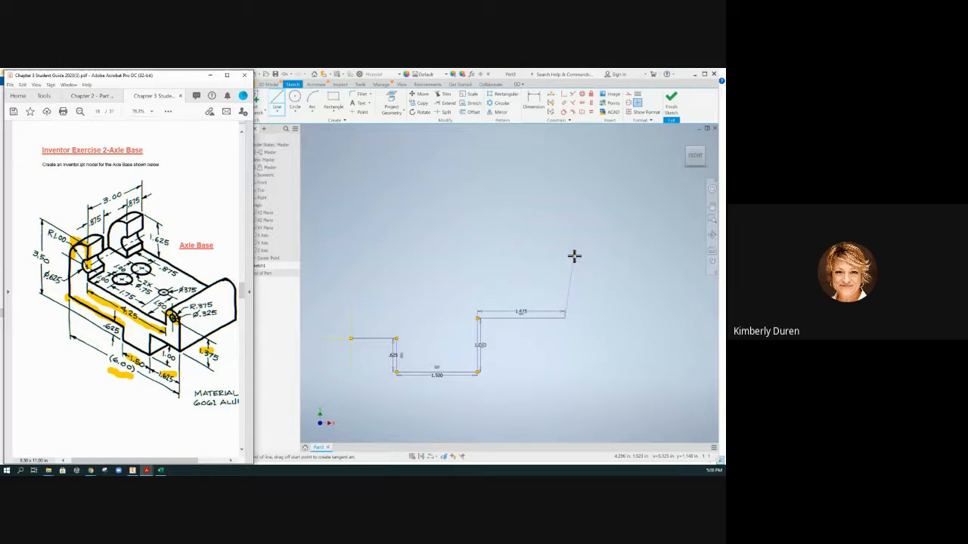
mouse_move(563, 255)
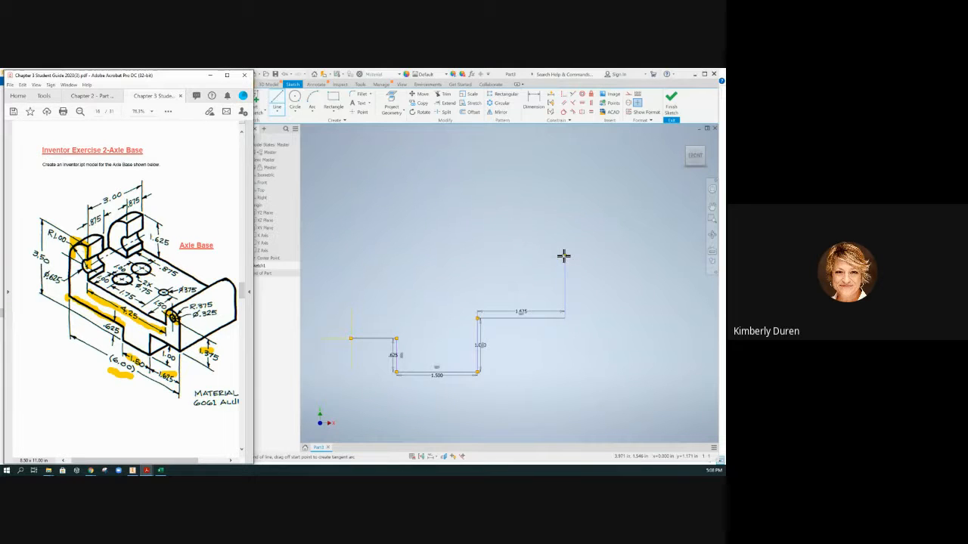
mouse_move(568, 255)
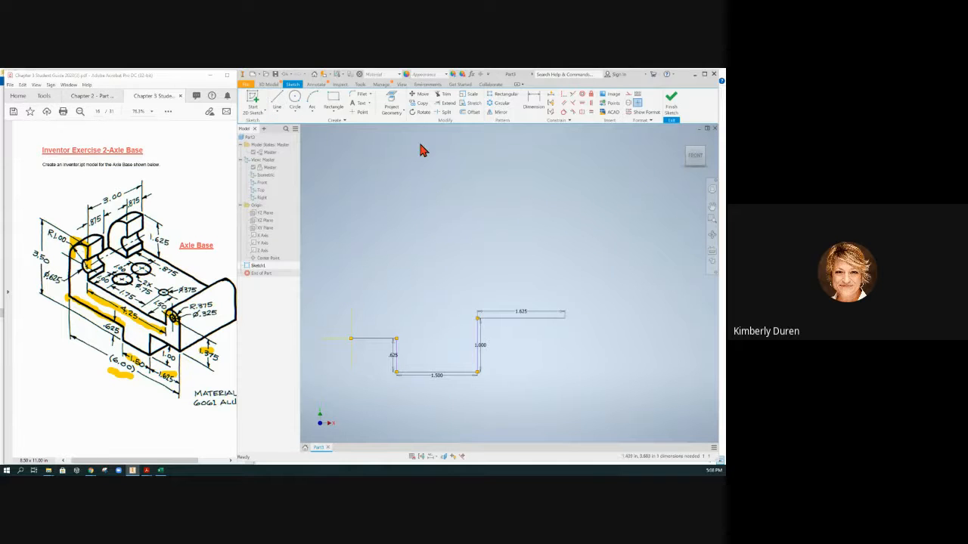
Step: Resume Line and continue the profile upward from the end of the 1.625 segment
left_click(533, 100)
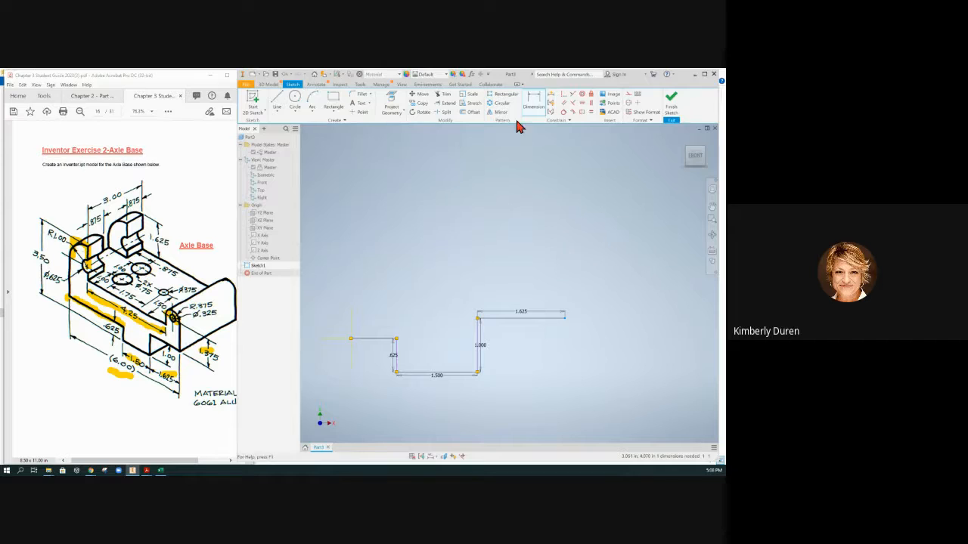
left_click(533, 102)
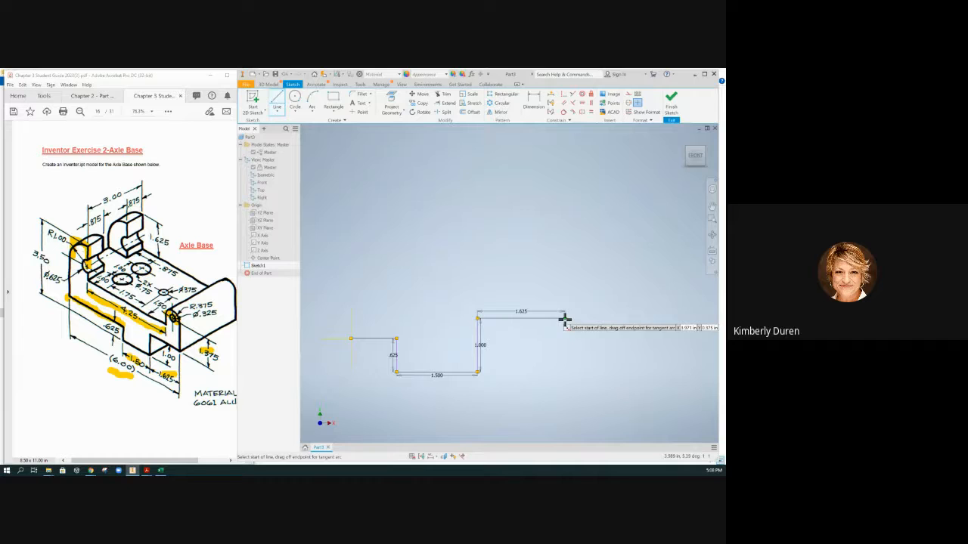
left_click(566, 317)
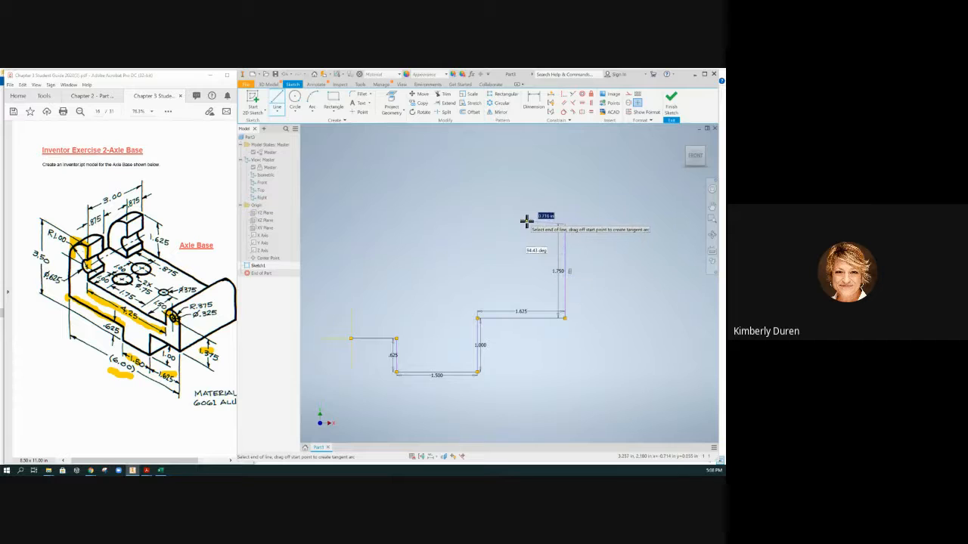
mouse_move(532, 225)
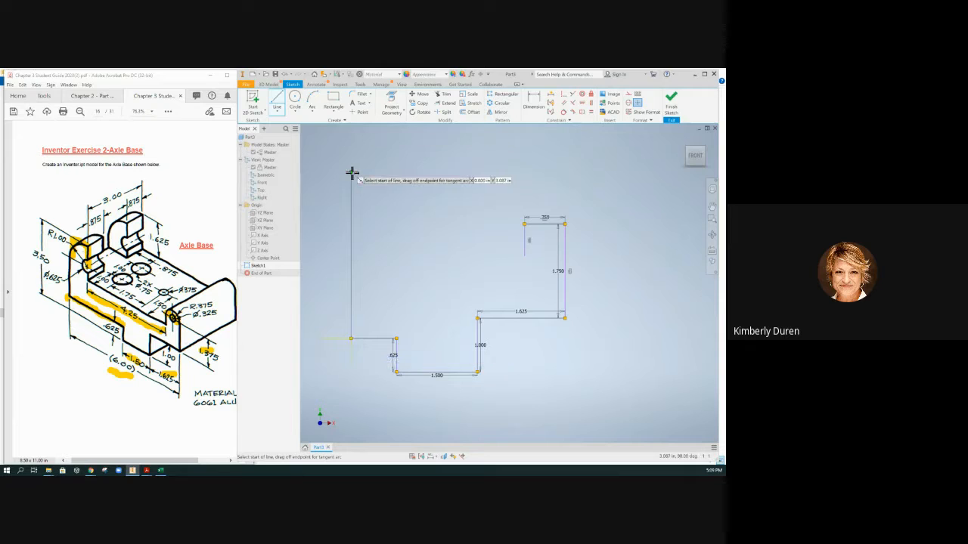
Step: Start the upper outline's 1.000 top line from the top of the left edge
left_click(352, 173)
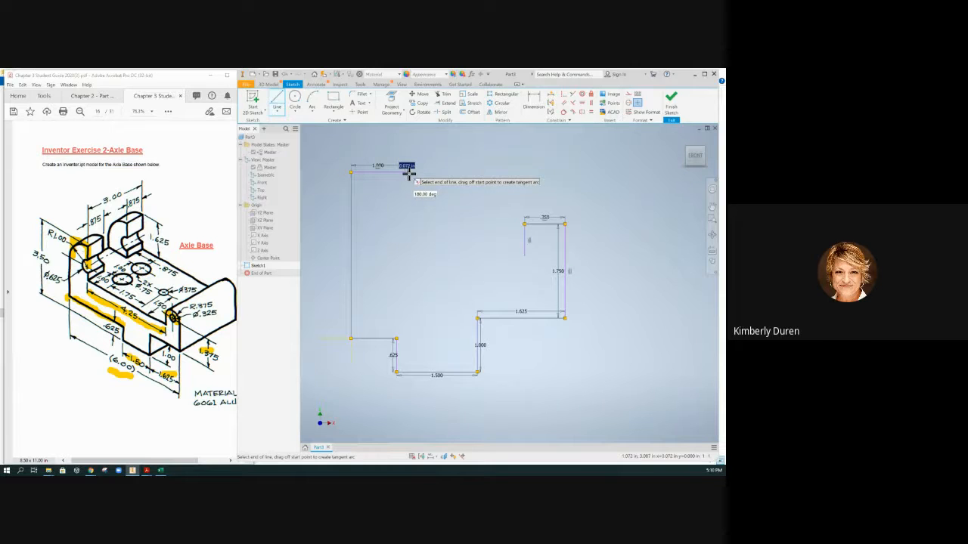
mouse_move(404, 224)
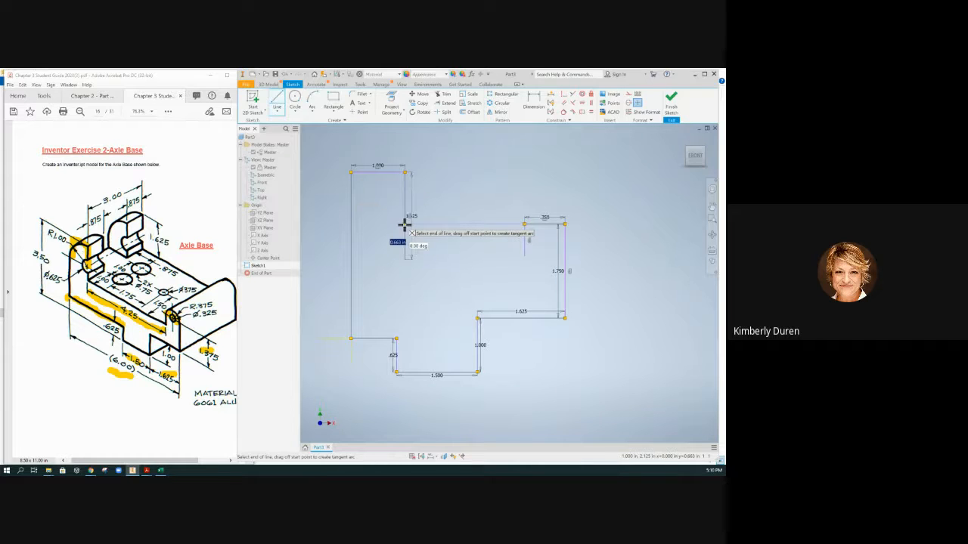
mouse_move(543, 251)
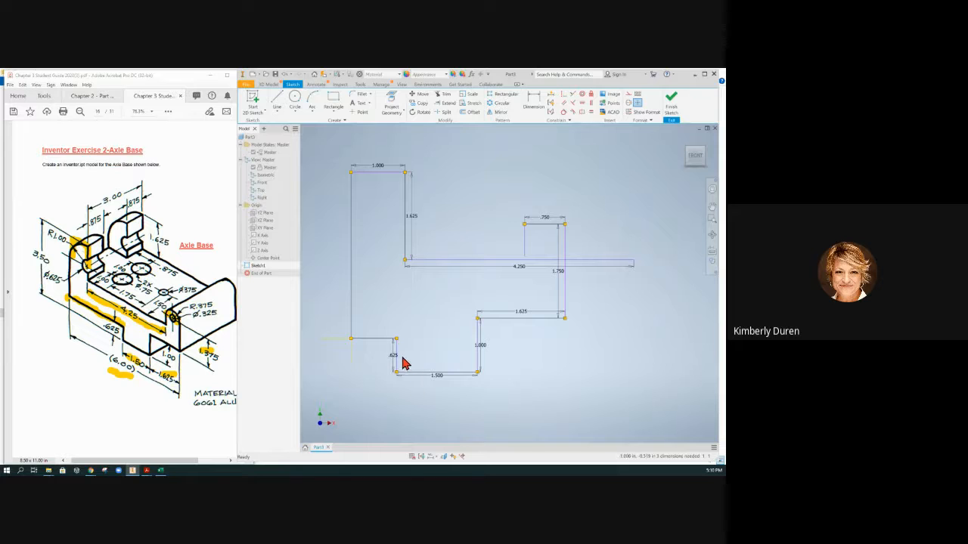
mouse_move(498, 350)
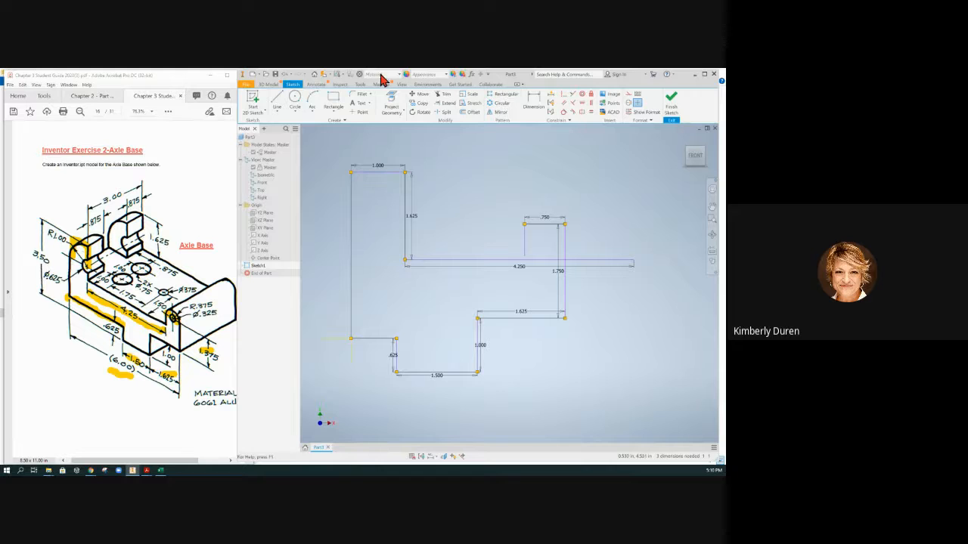
Step: Dimension the left vertical edge to an overall height of 3.500
left_click(533, 100)
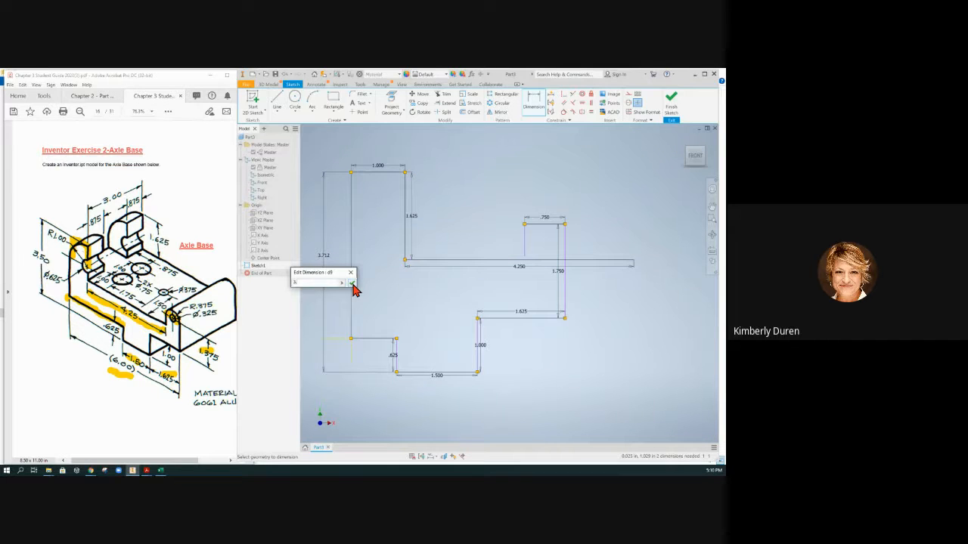
left_click(351, 282)
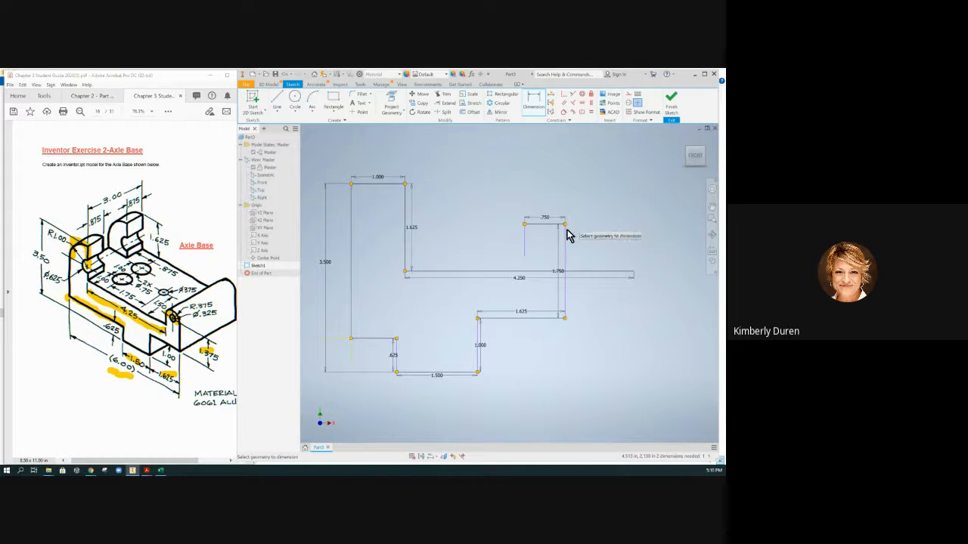
mouse_move(527, 263)
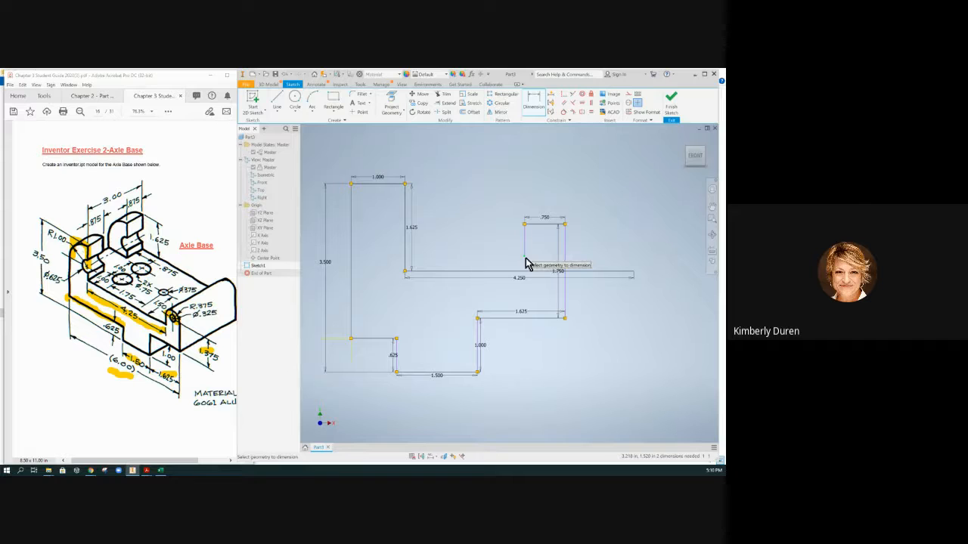
mouse_move(535, 268)
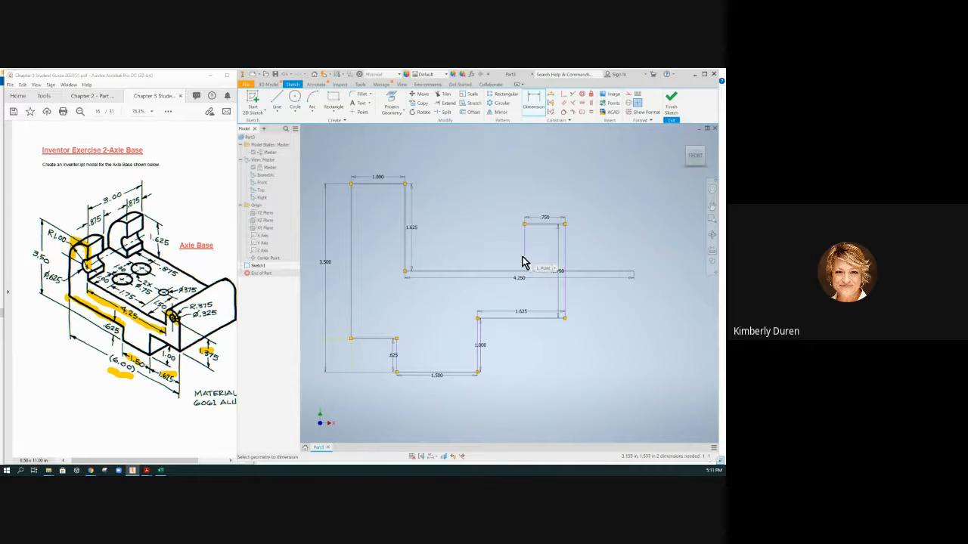
mouse_move(597, 274)
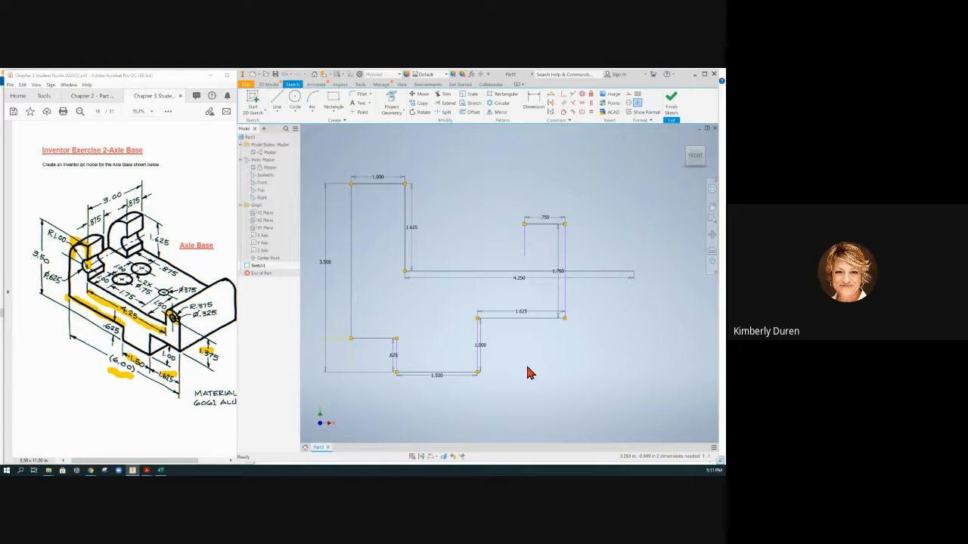
mouse_move(527, 353)
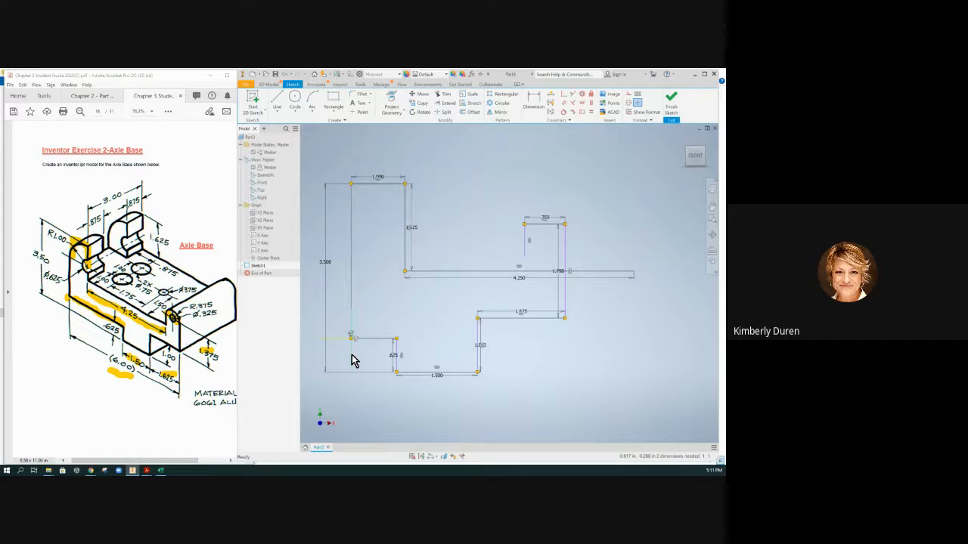
mouse_move(530, 340)
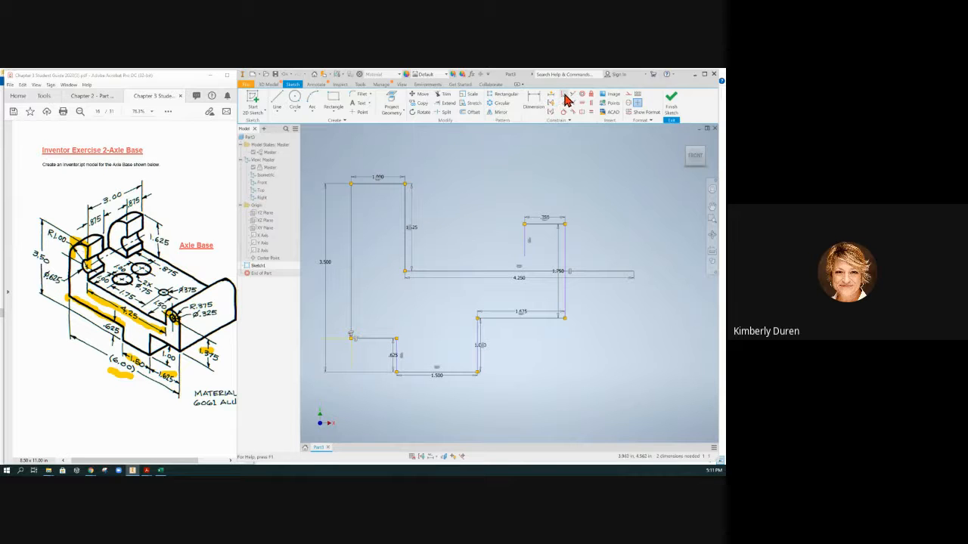
mouse_move(552, 102)
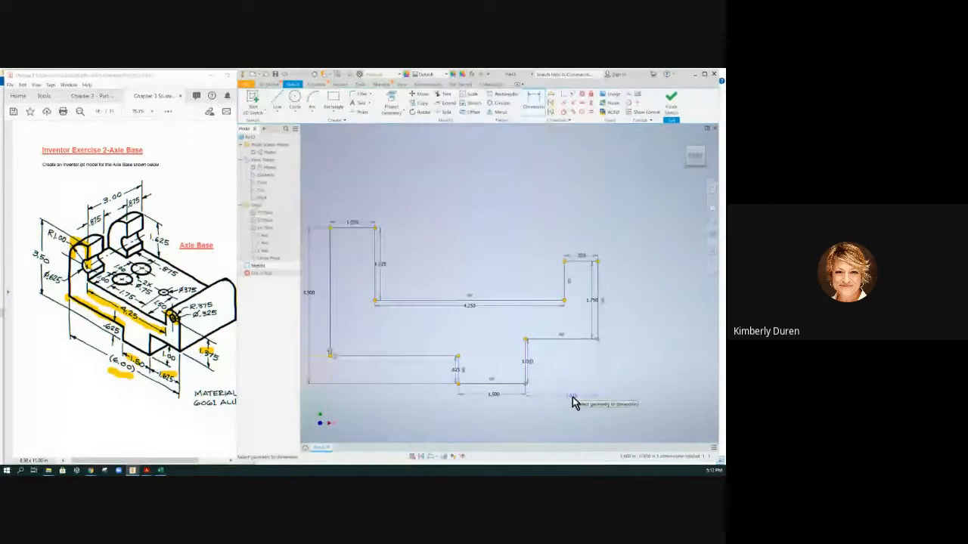
Step: Dimension the 1.625 bottom step, the right vertical edge and the 4.250 overall top width
left_click(580, 394)
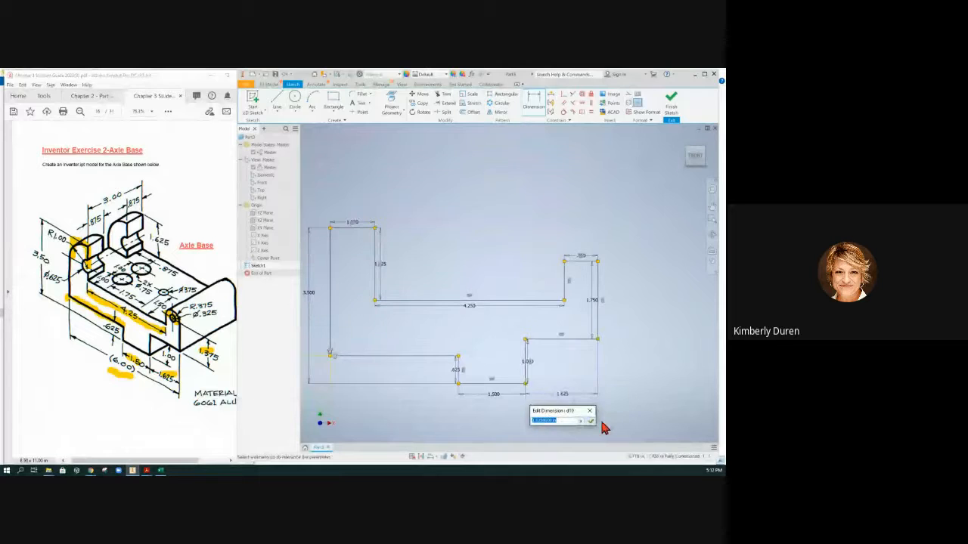
left_click(591, 421)
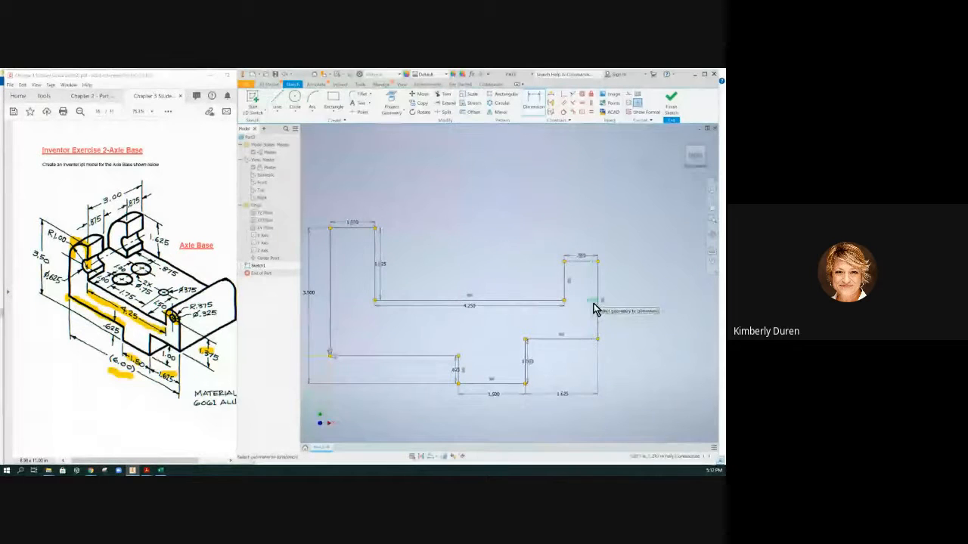
left_click(593, 300)
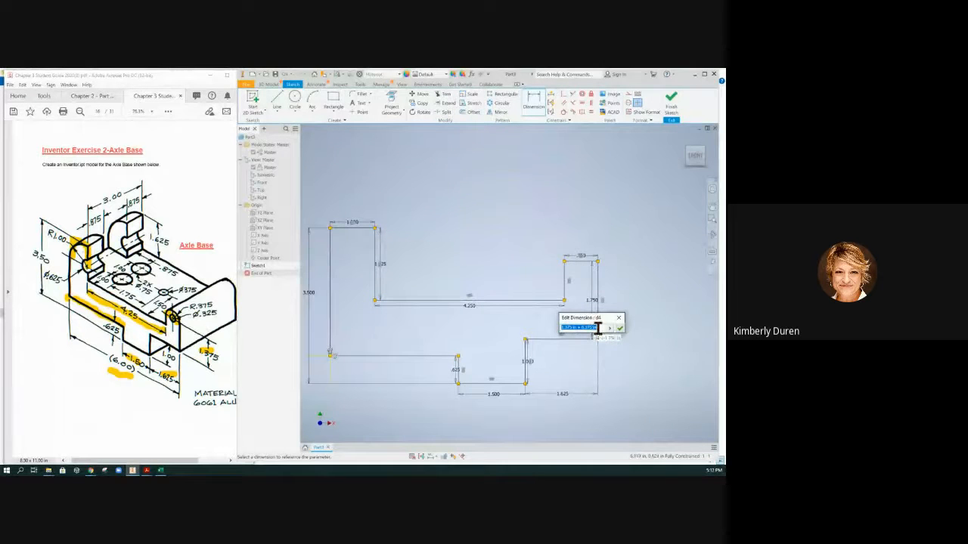
left_click(618, 327)
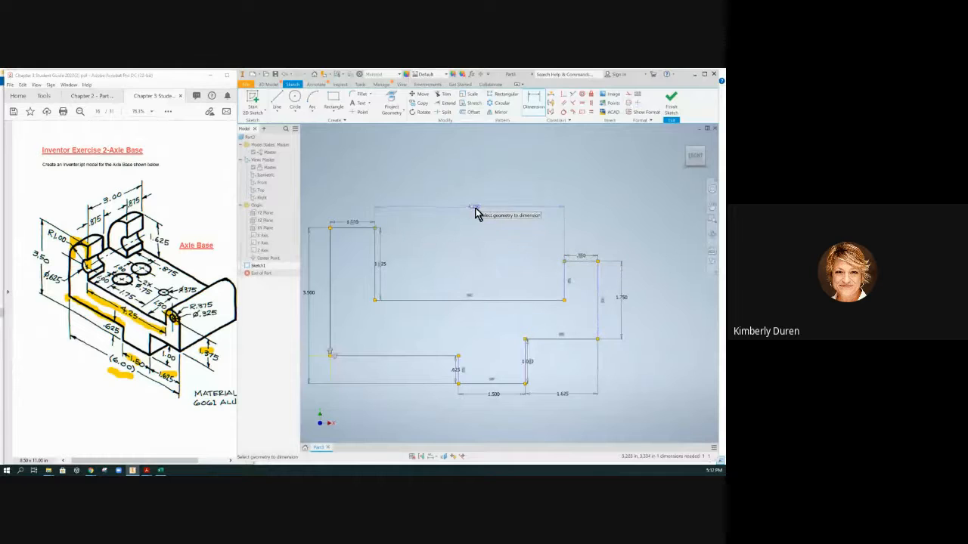
left_click(474, 207)
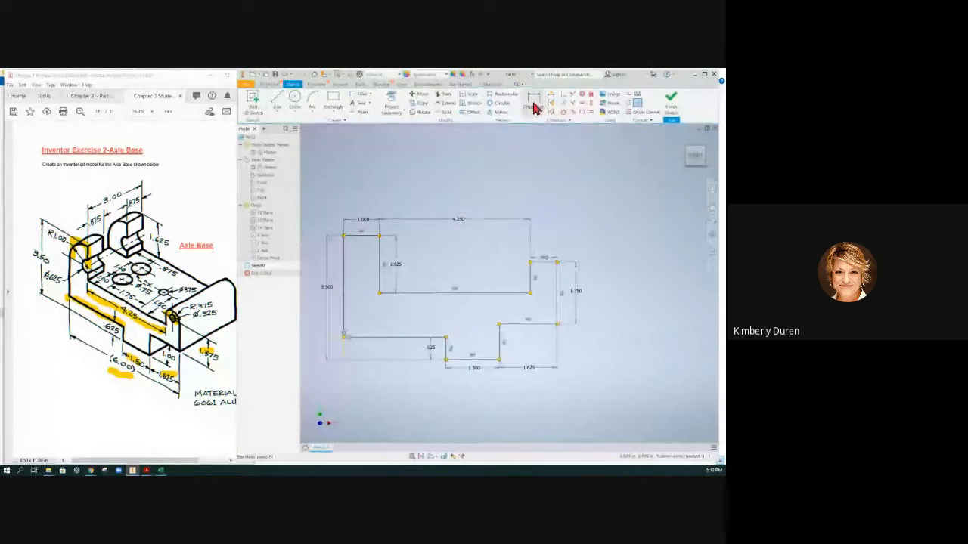
left_click(532, 104)
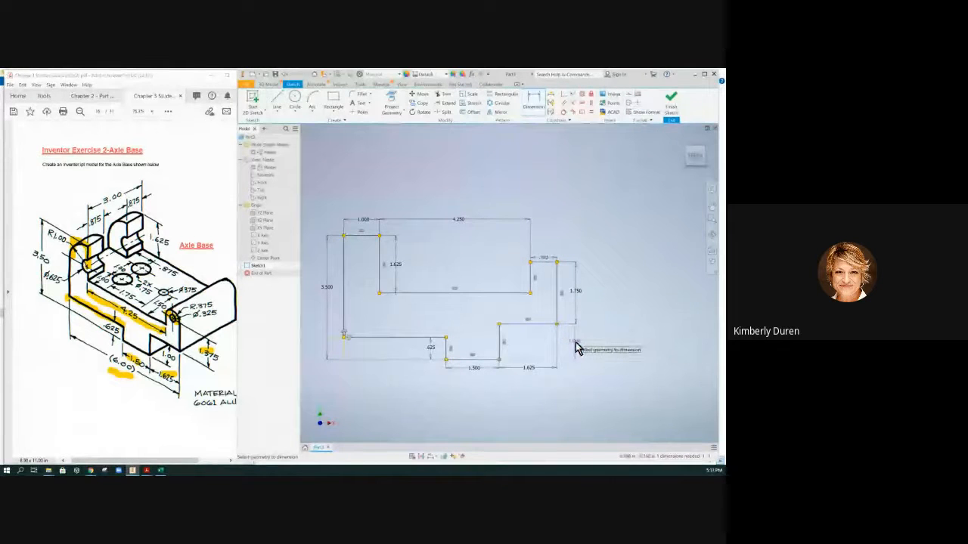
Step: Dimension the lower right step height as 1.000, fully constraining the sketch
left_click(574, 340)
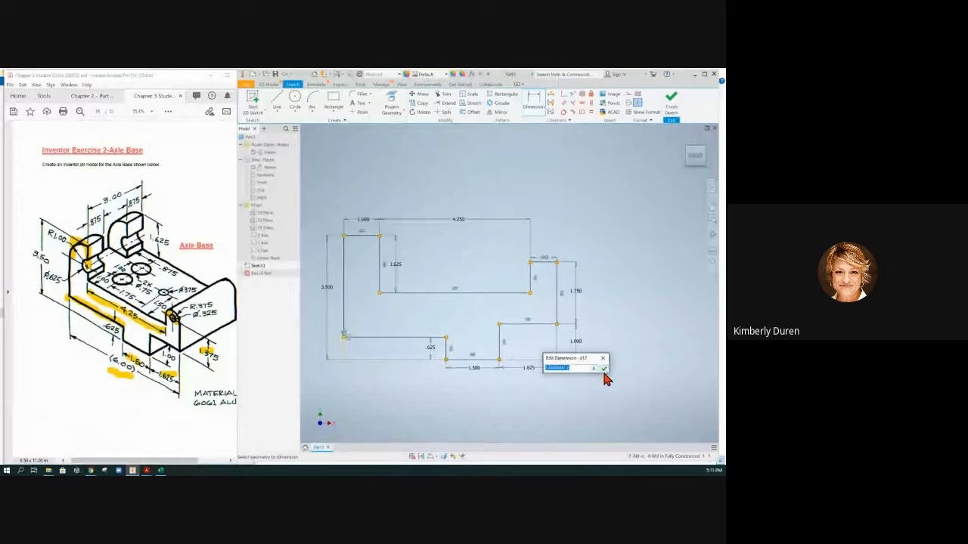
left_click(603, 368)
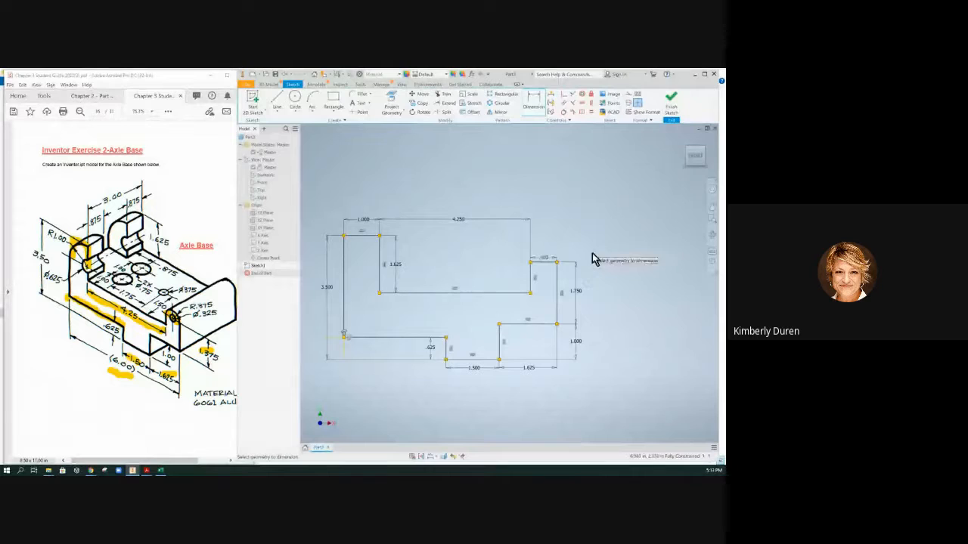
mouse_move(404, 250)
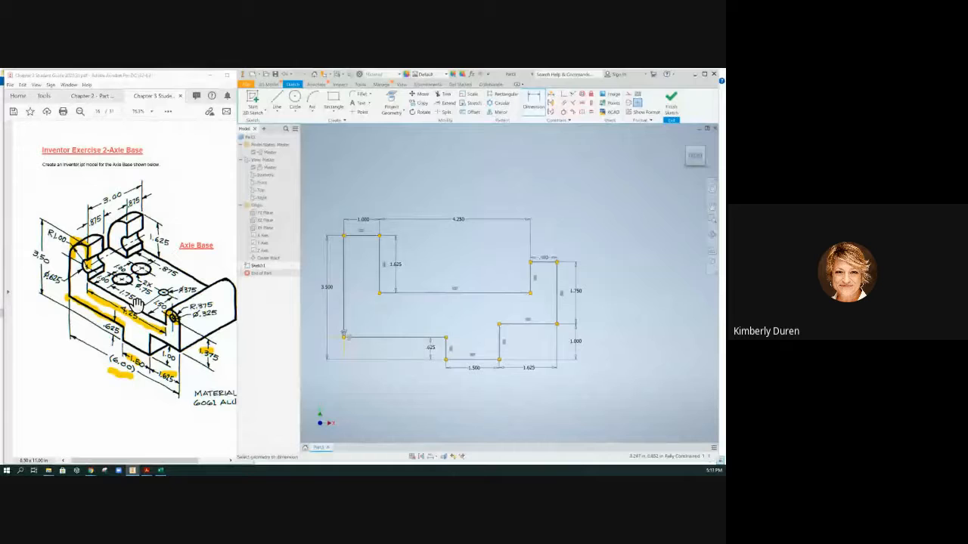
right_click(136, 302)
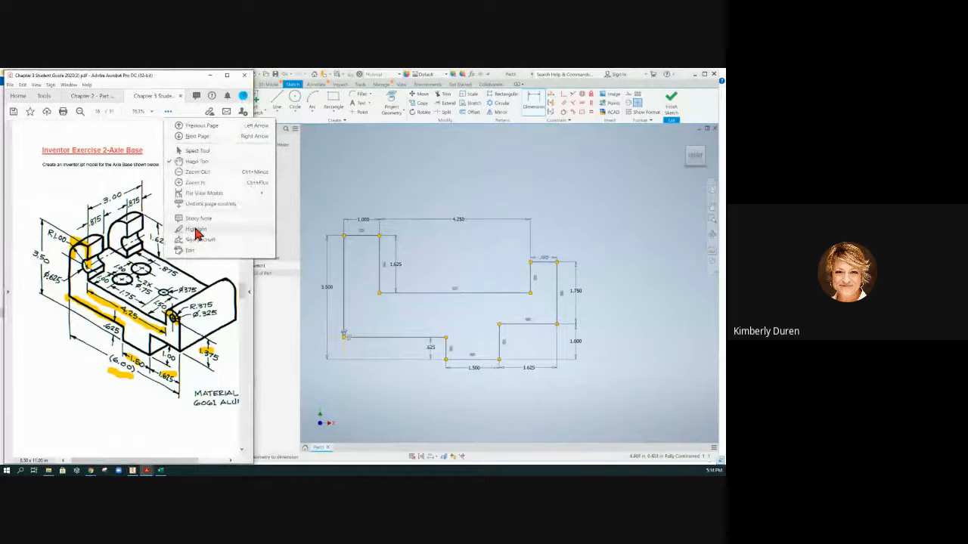
Step: Highlight the drawing dimensions in the PDF, then start an Extrude on the profile
left_click(195, 229)
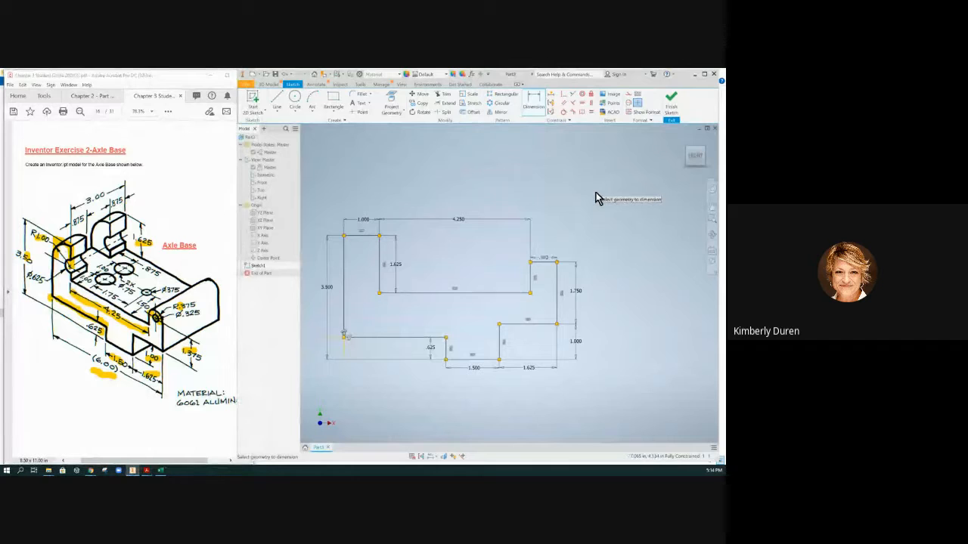
left_click(533, 102)
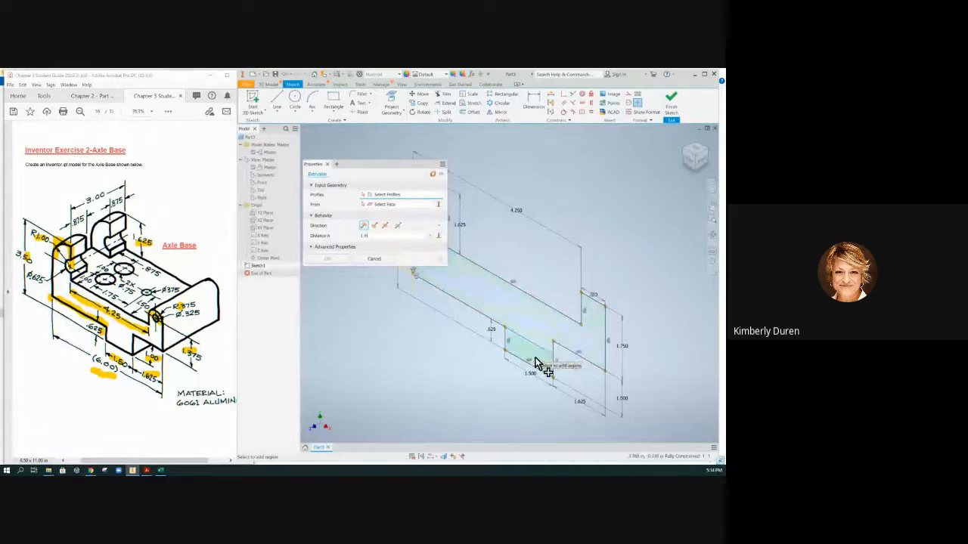
Step: Extrude both profile regions 3 in toward the opposite side into a solid
left_click(540, 363)
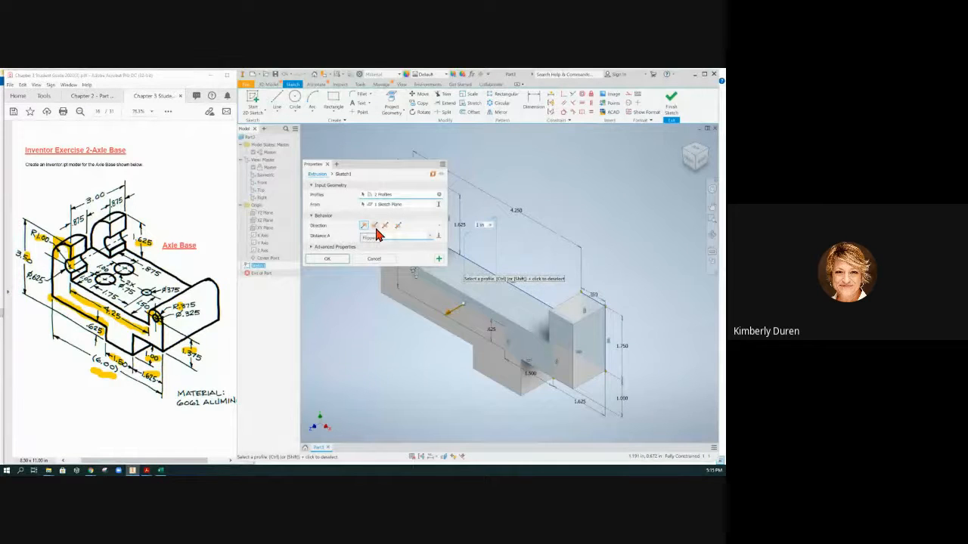
left_click(374, 226)
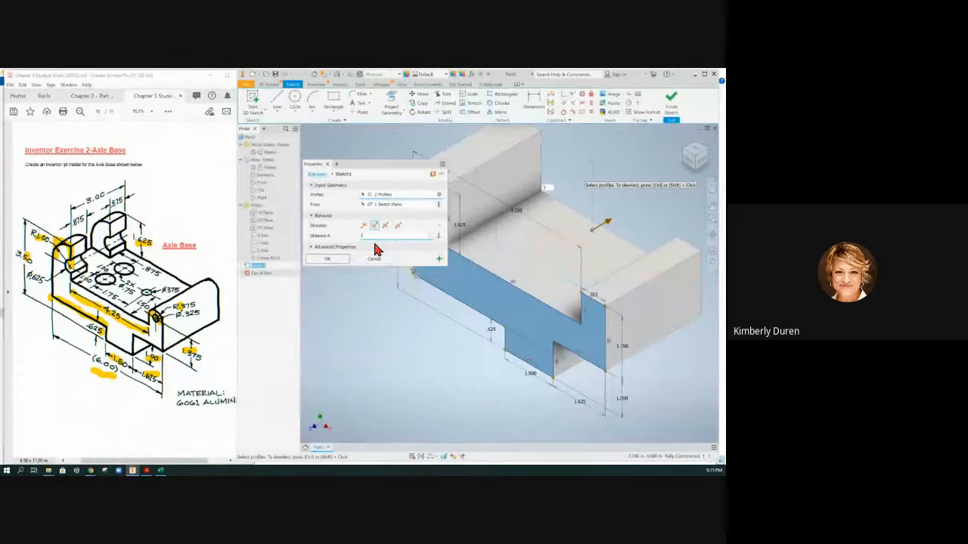
left_click(326, 259)
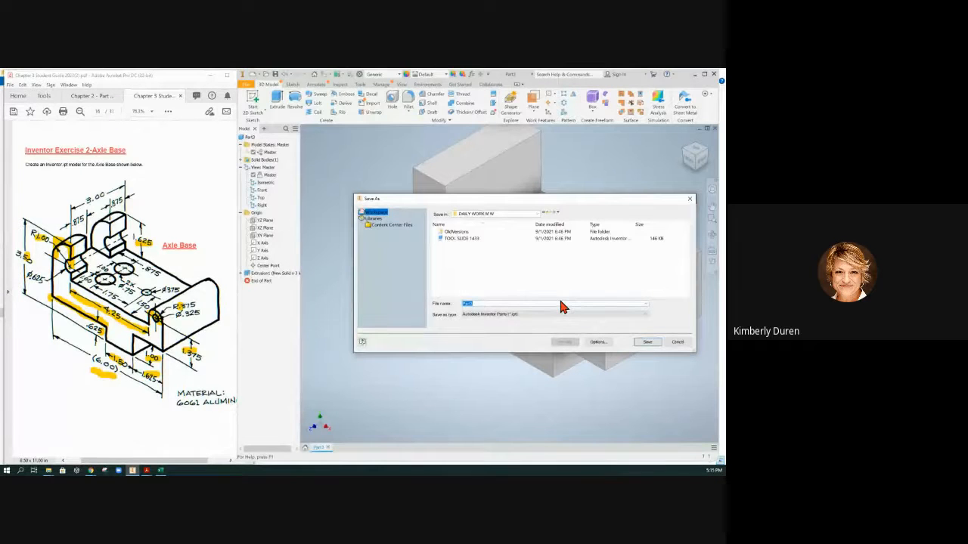
Step: Save the solid part under the file name AXLE BASE
type("AXLE BASE")
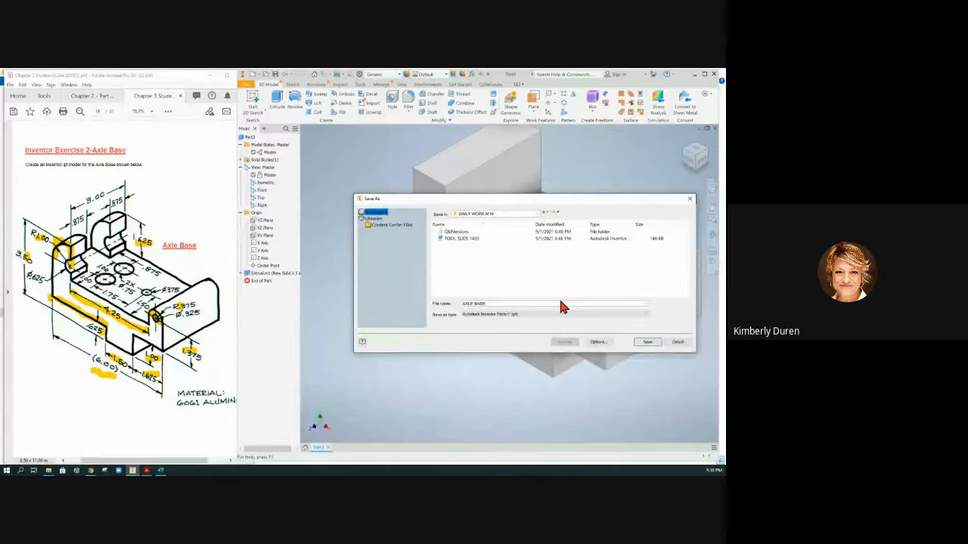
mouse_move(691, 251)
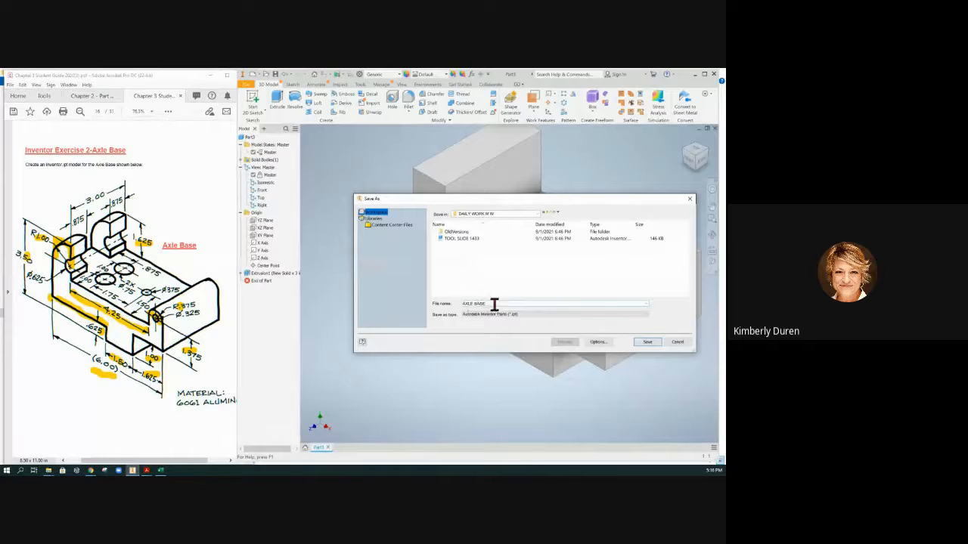
left_click(646, 342)
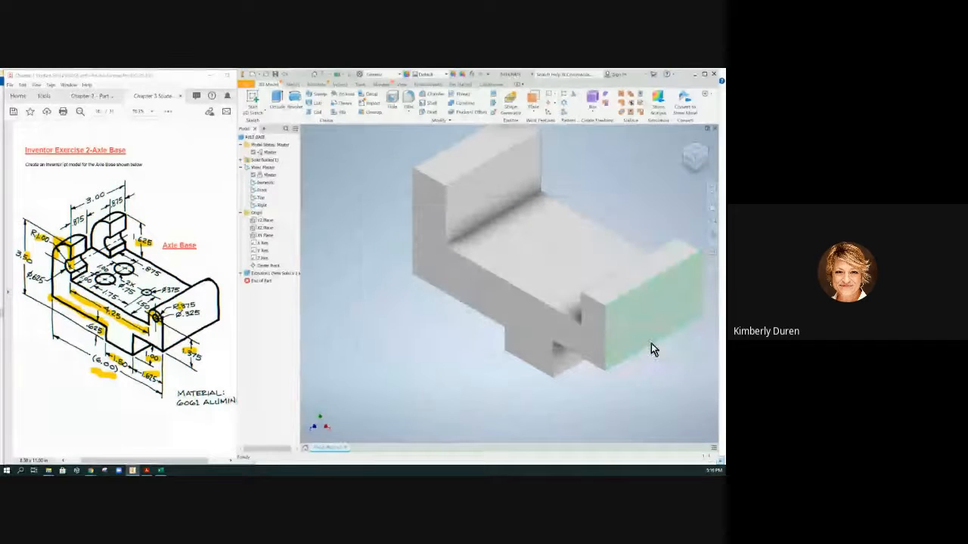